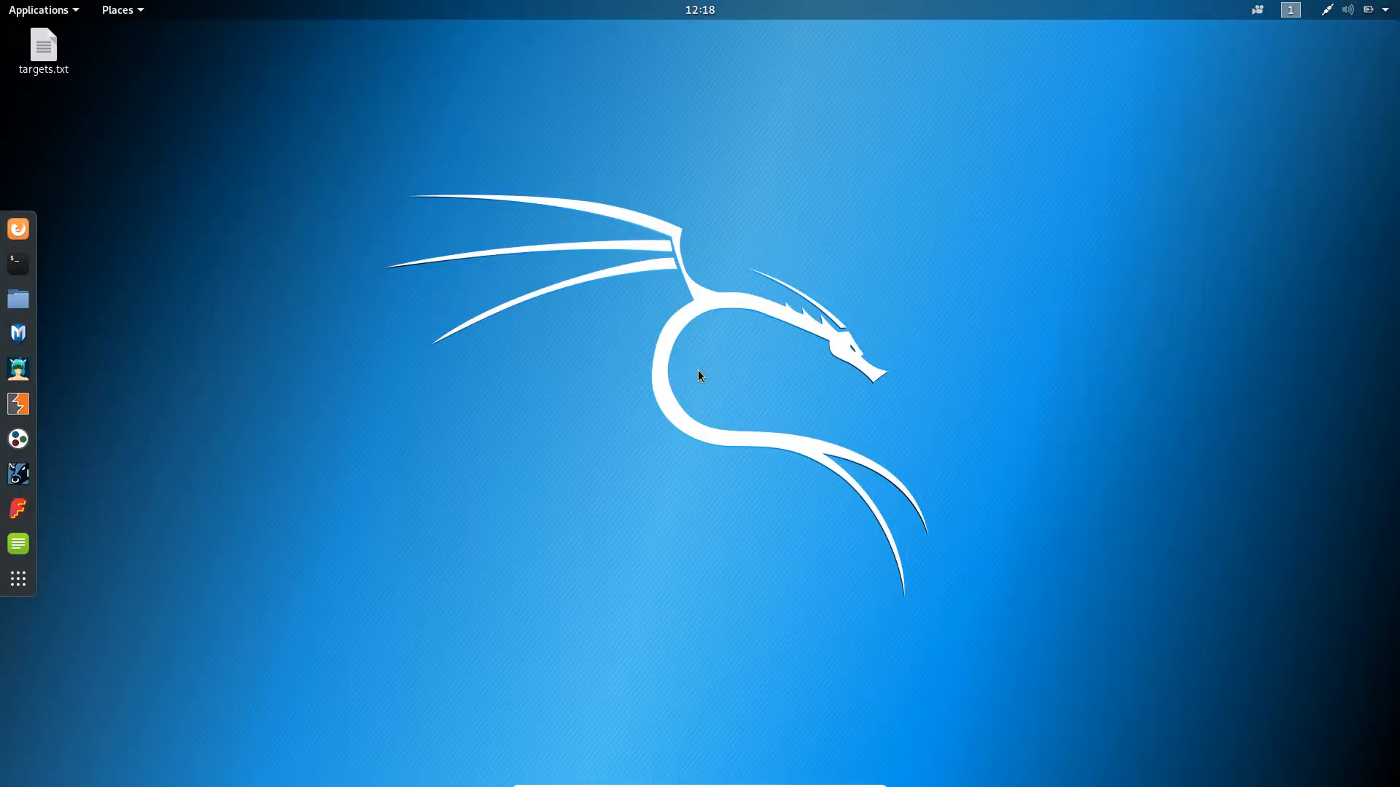
{"action": "mouse_move", "coordinate": [551, 359]}
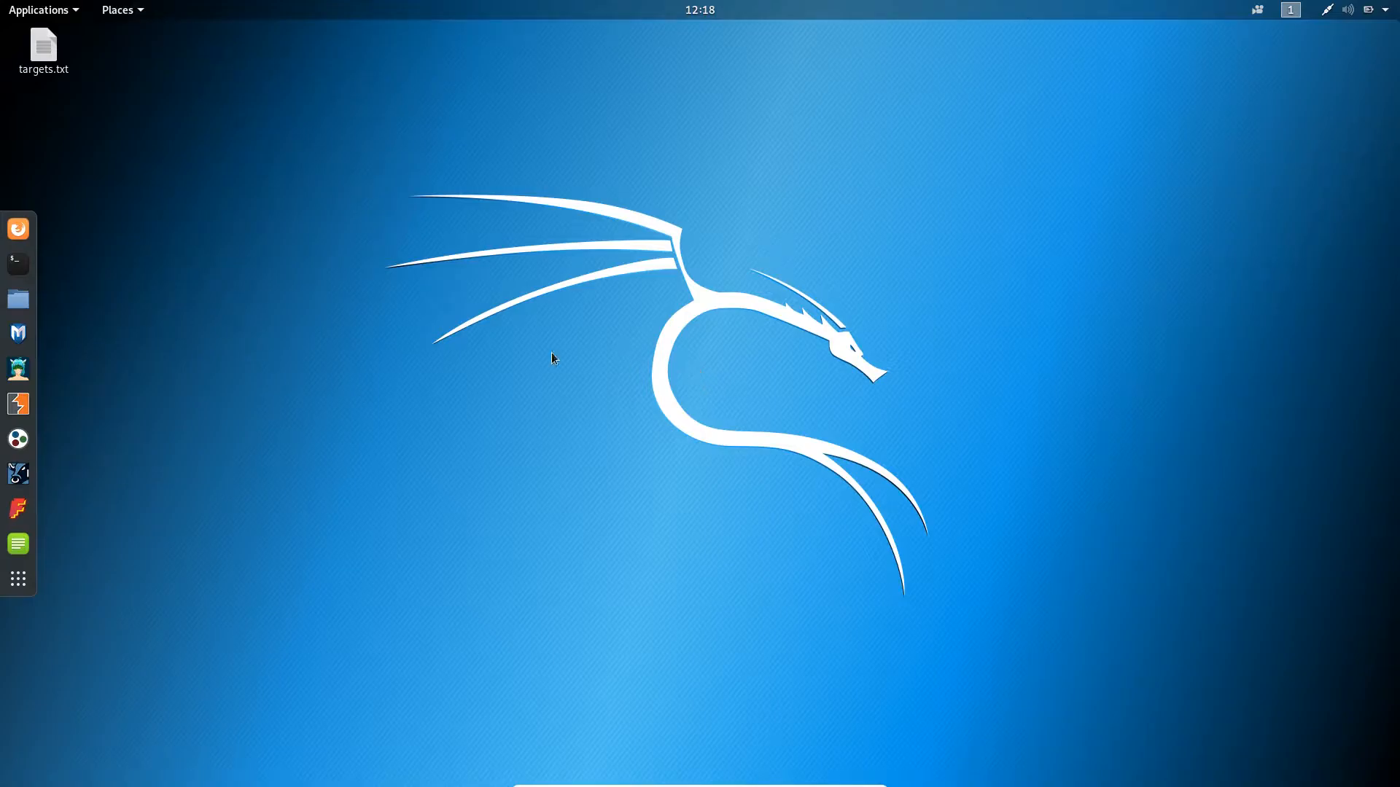
- Start a Terminal, change into the Desktop folder and list its contents to confirm targets.txt
{"action": "left_click", "coordinate": [44, 45]}
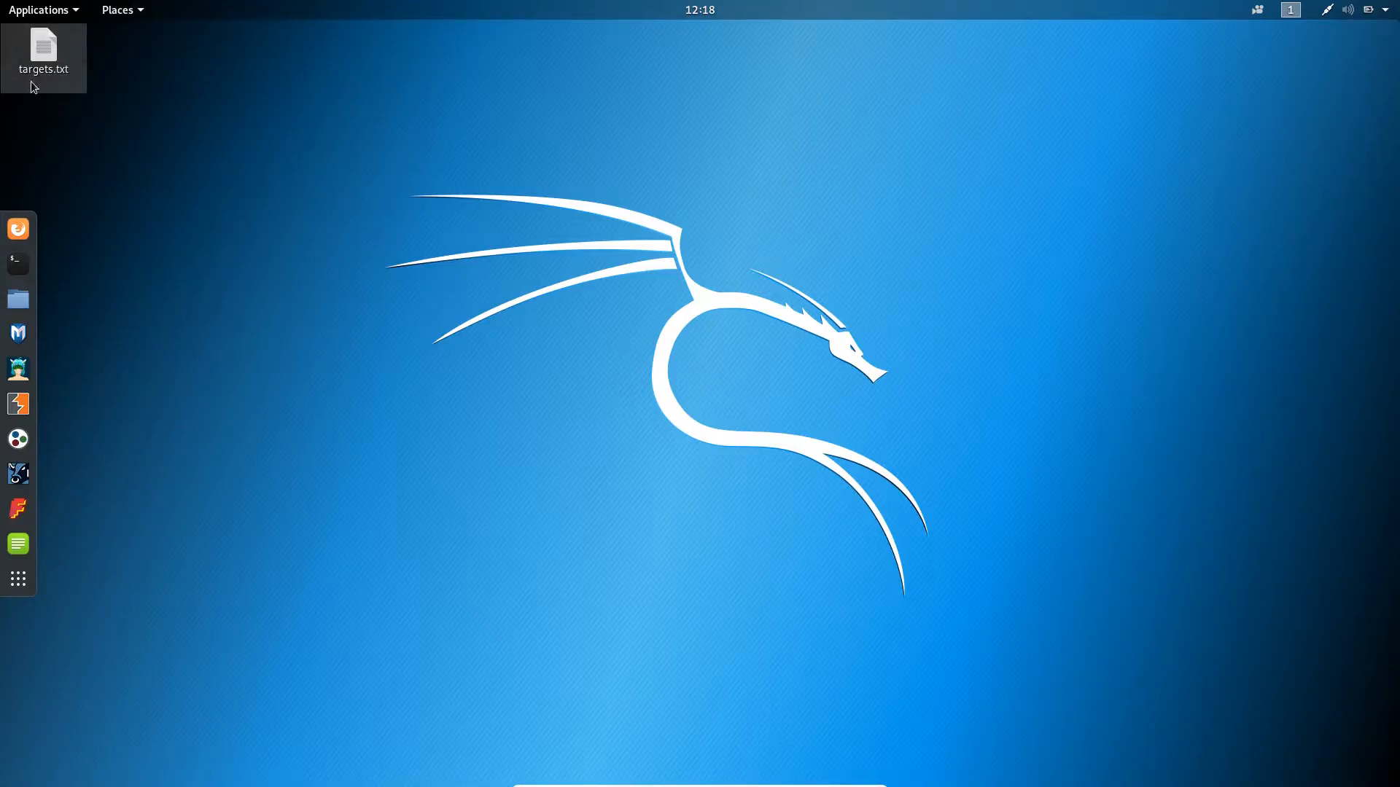
{"action": "mouse_move", "coordinate": [57, 77]}
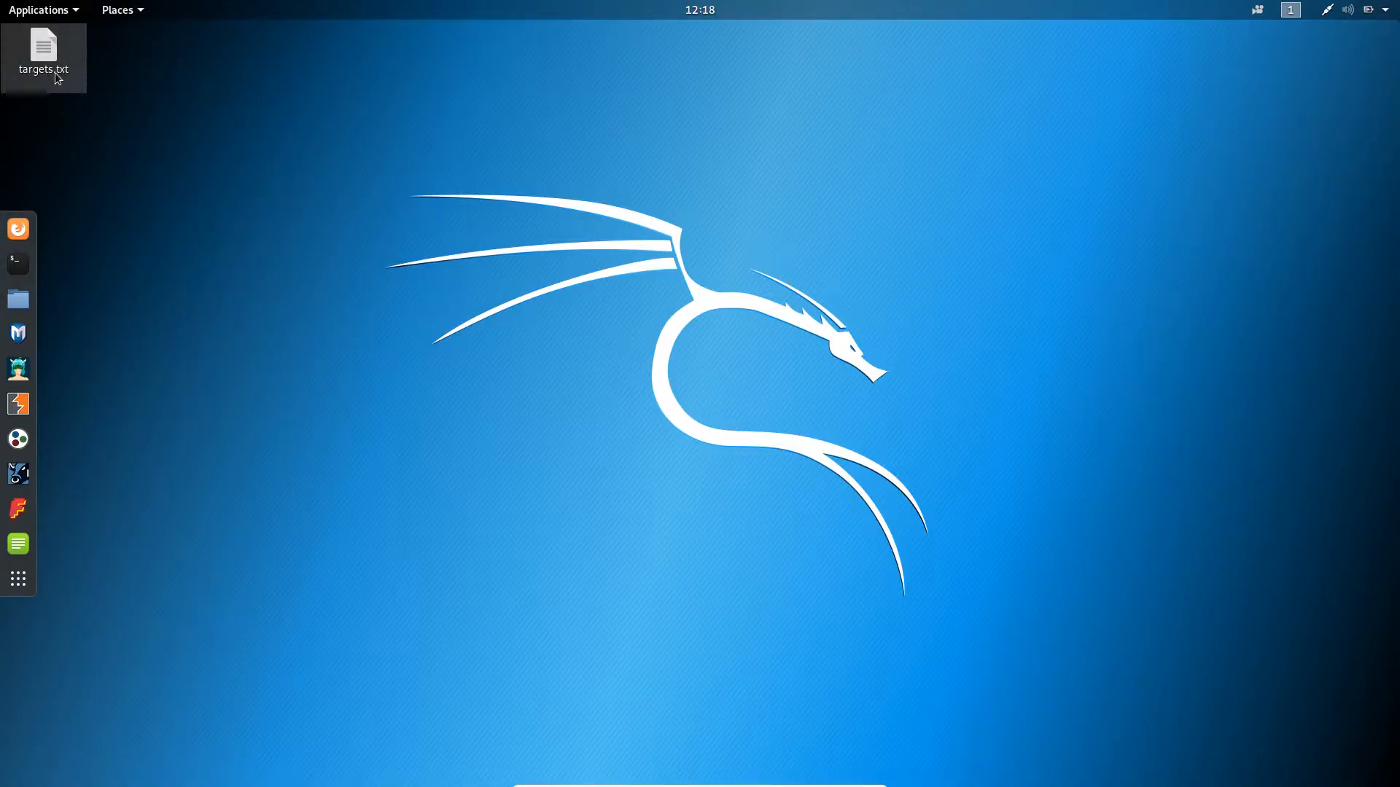
{"action": "mouse_move", "coordinate": [20, 271]}
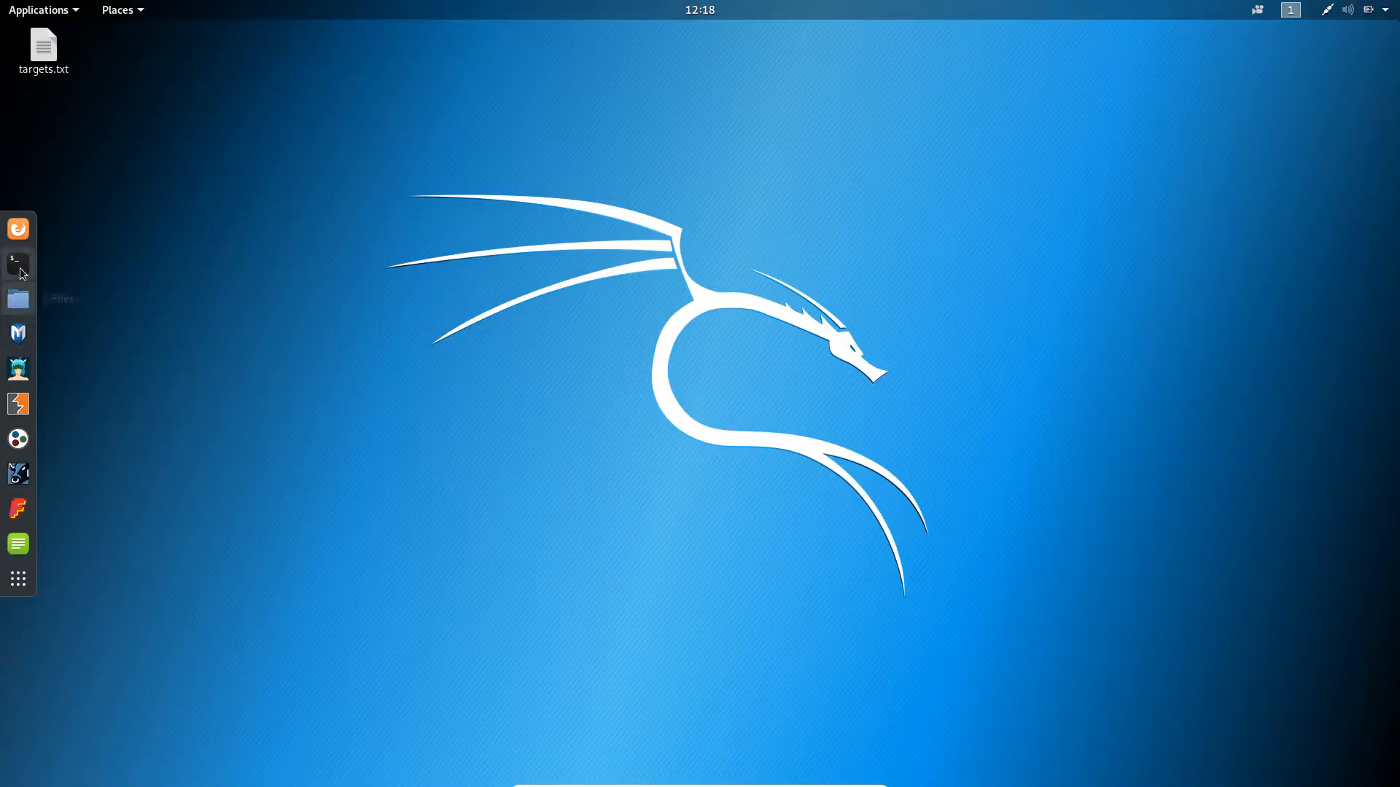
{"action": "left_click", "coordinate": [18, 262]}
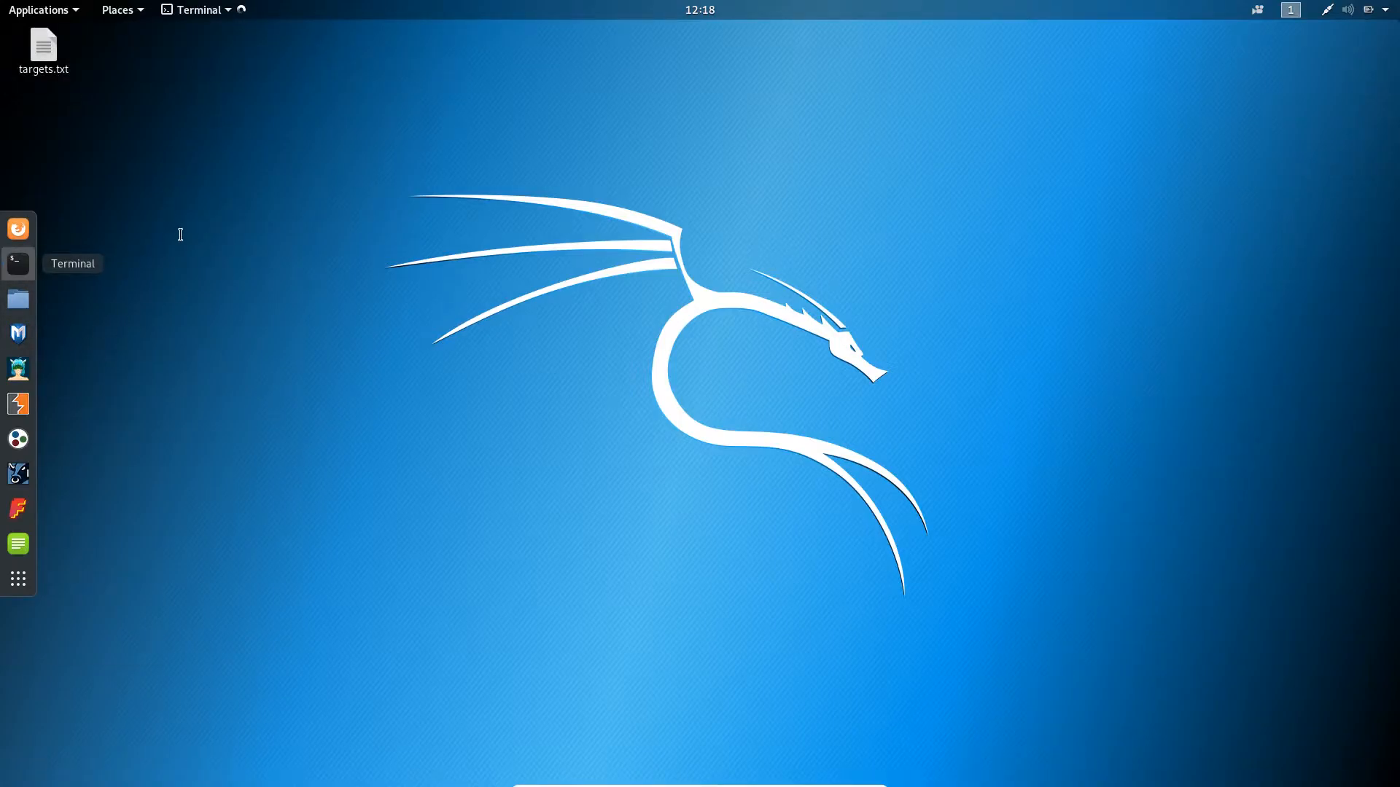
{"action": "left_click", "coordinate": [18, 263]}
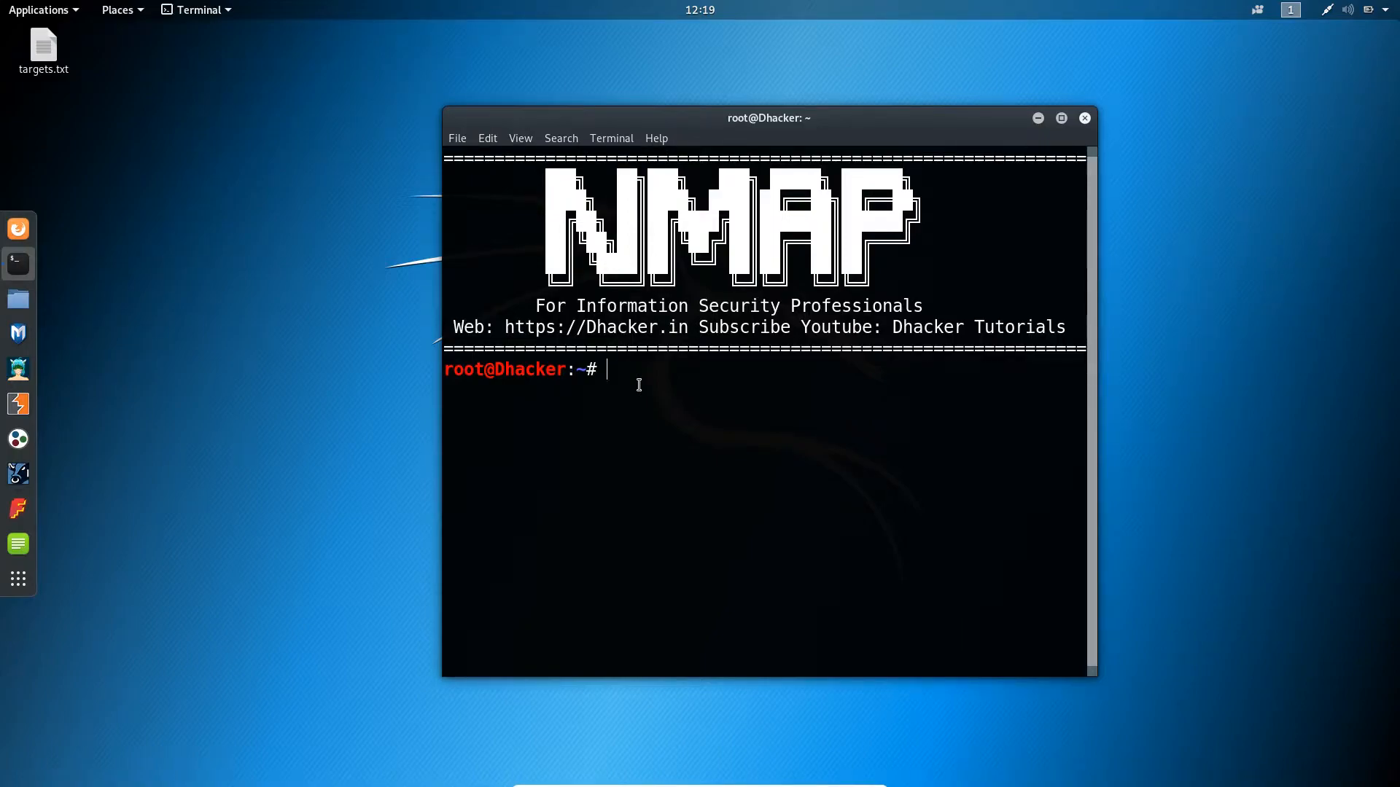
{"action": "type", "text": "cd Desktop/"}
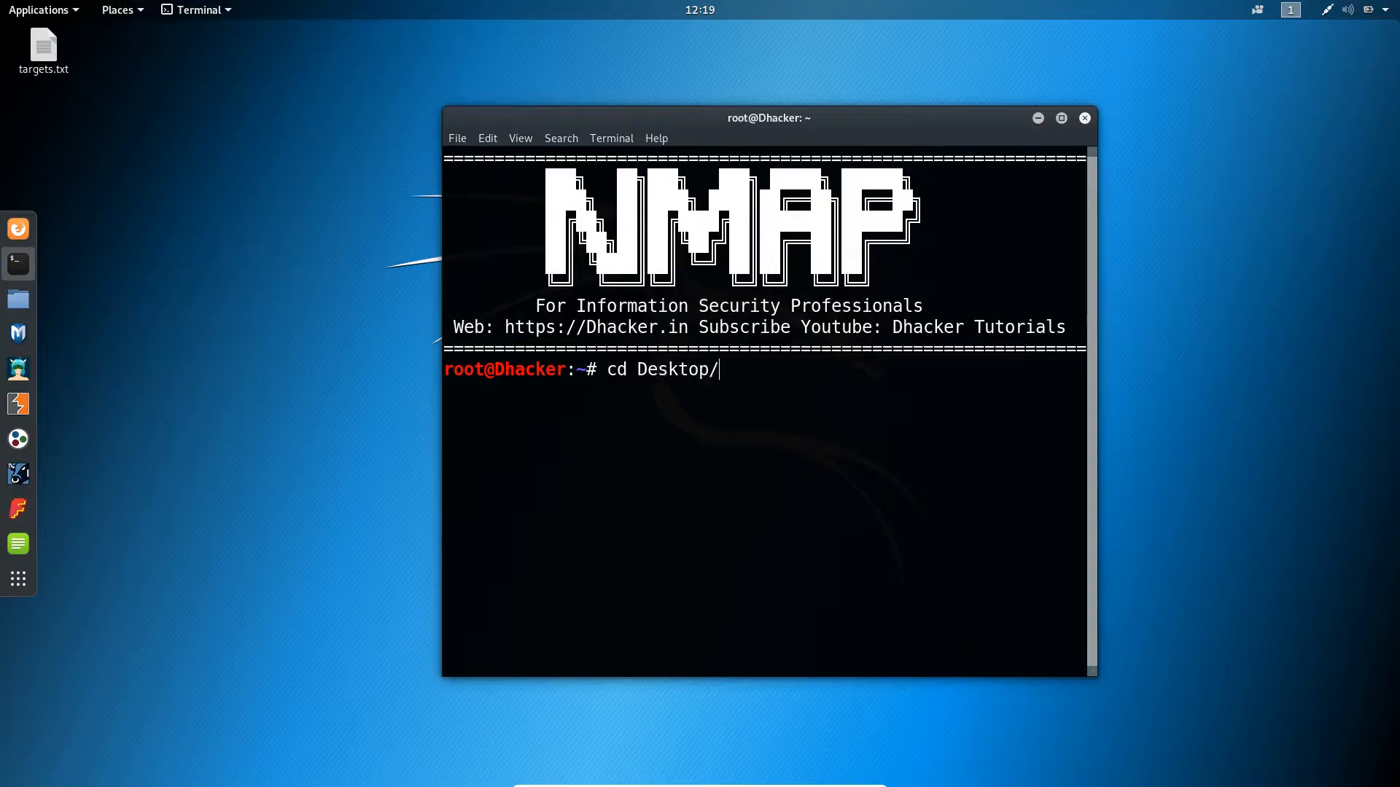
{"action": "type", "text": "ls"}
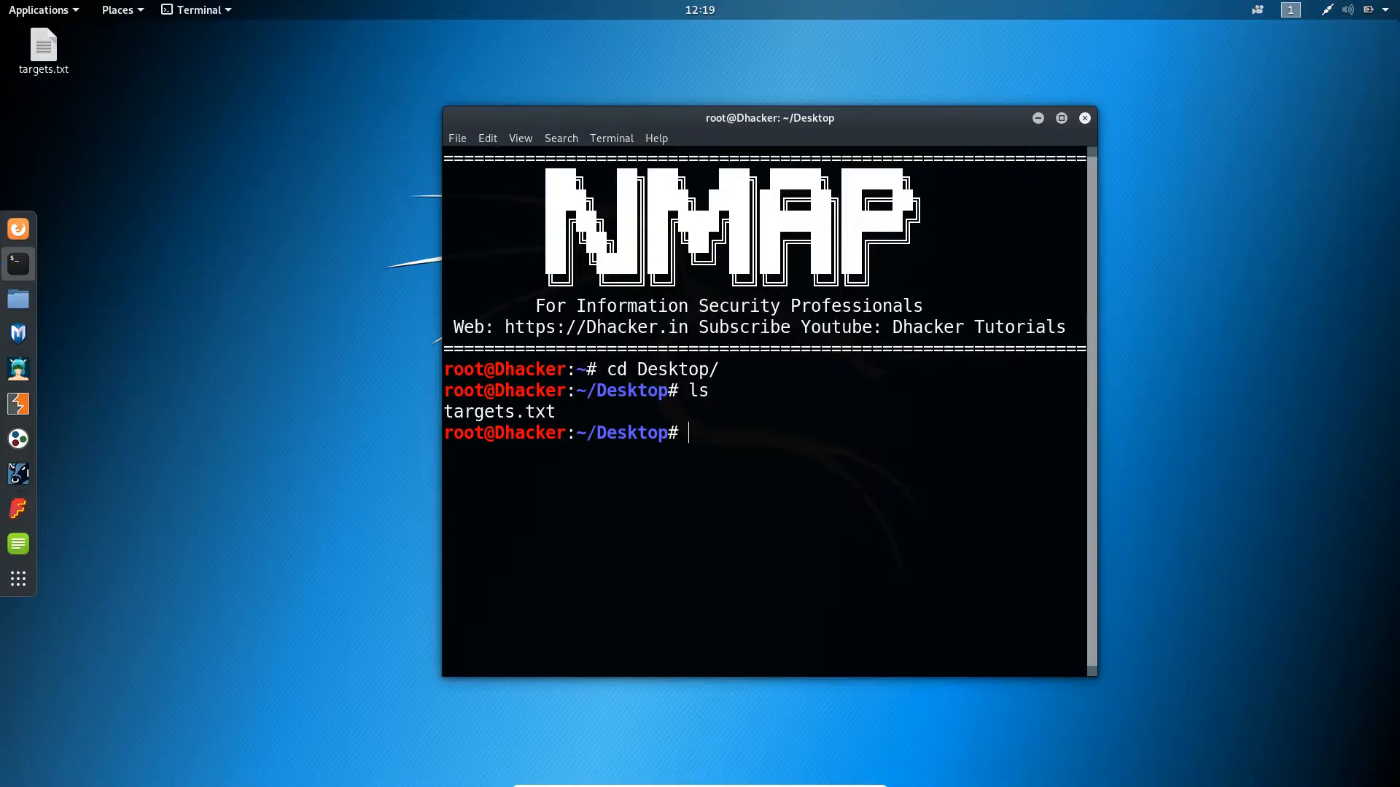
- Run 'leafpad targets.txt' to view the target list in Leafpad
{"action": "type", "text": "lef"}
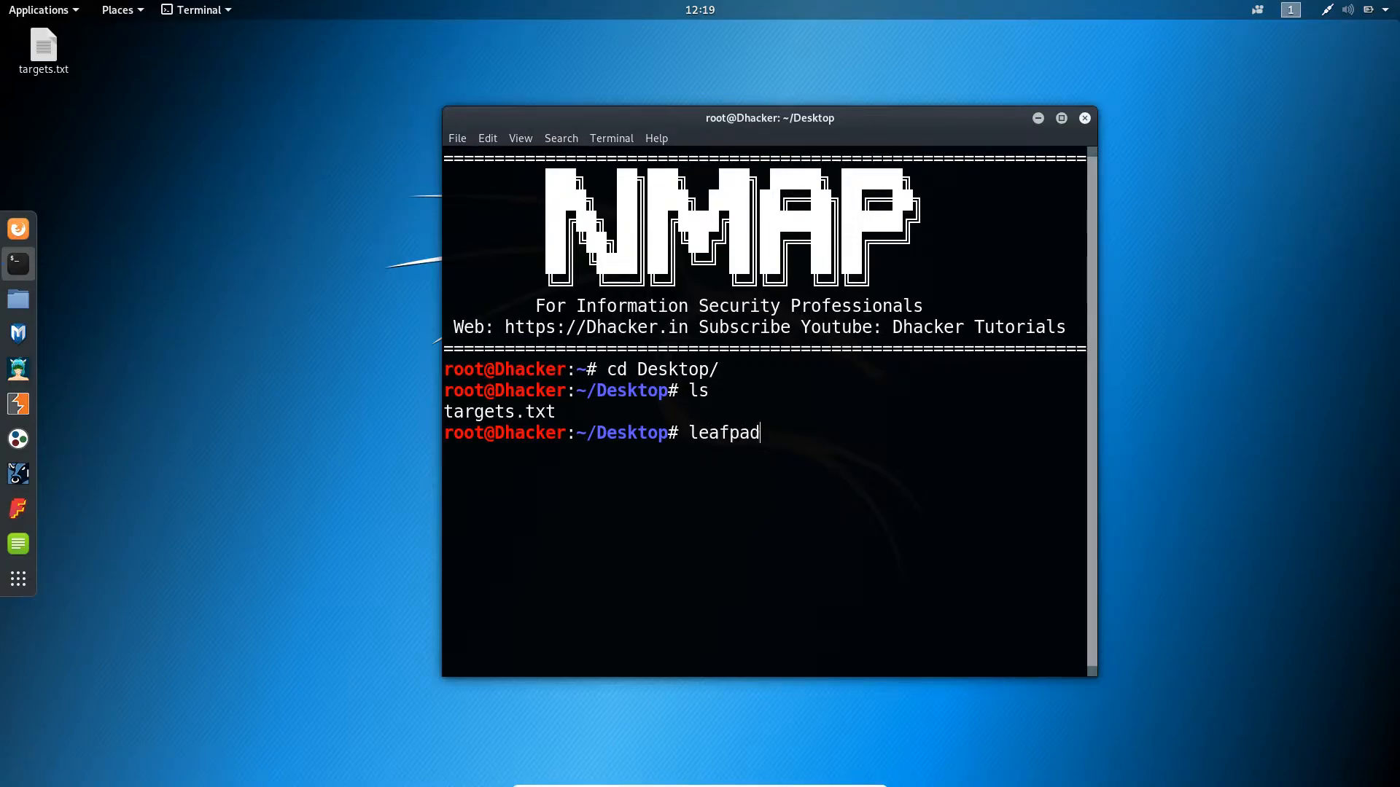
{"action": "type", "text": "tar"}
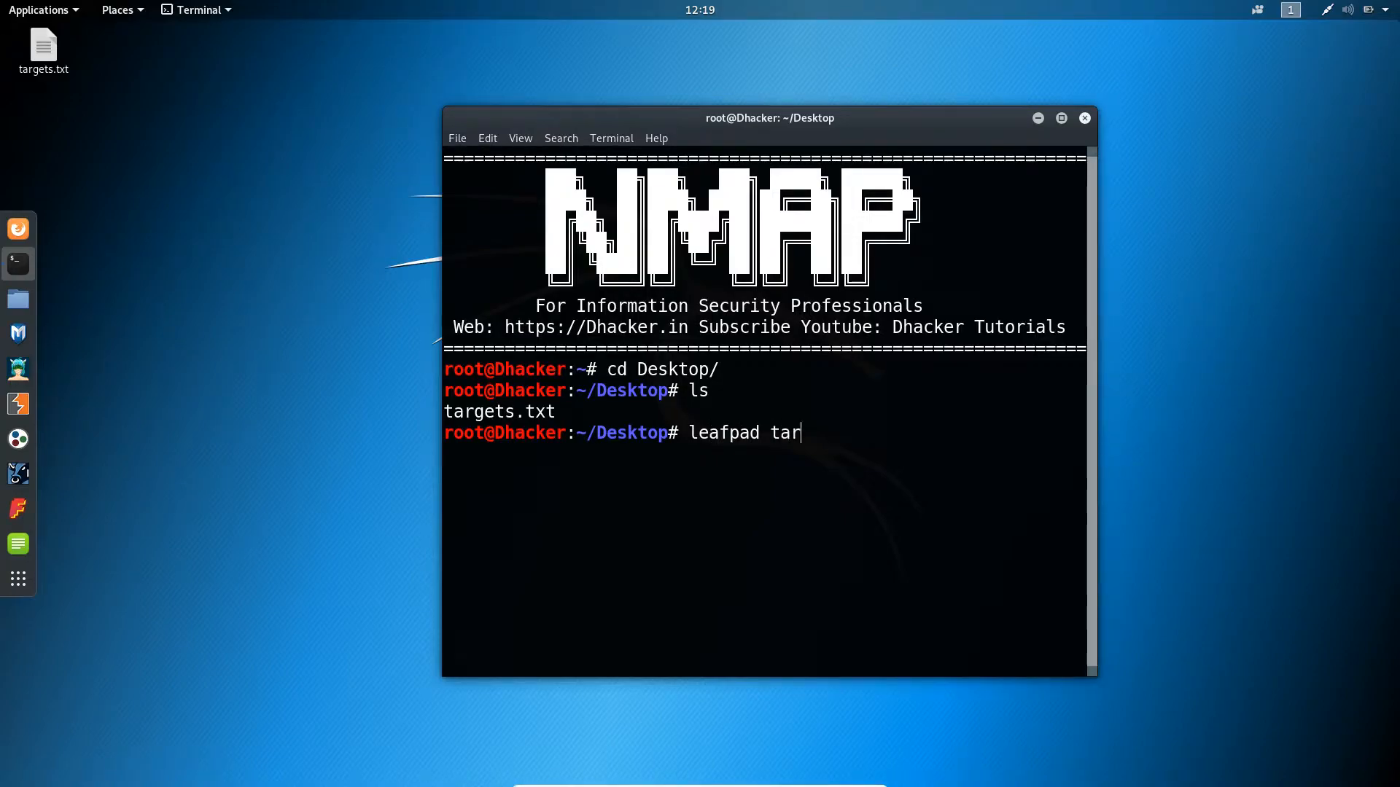
{"action": "key", "text": "Return"}
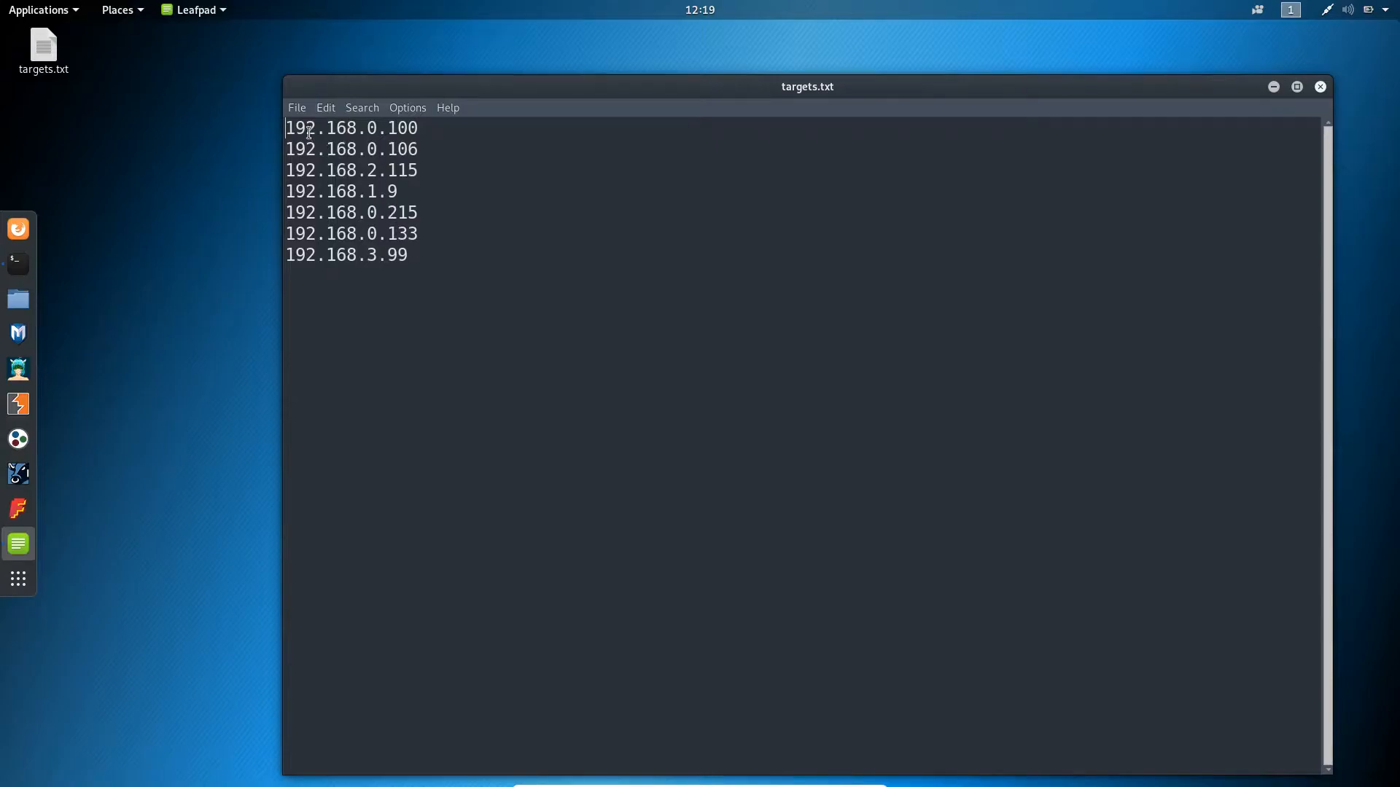
- Inspect the first IP addresses, including the subnet digit in 192.168.2.115
{"action": "left_click_drag", "start_coordinate": [303, 127], "coordinate": [440, 148]}
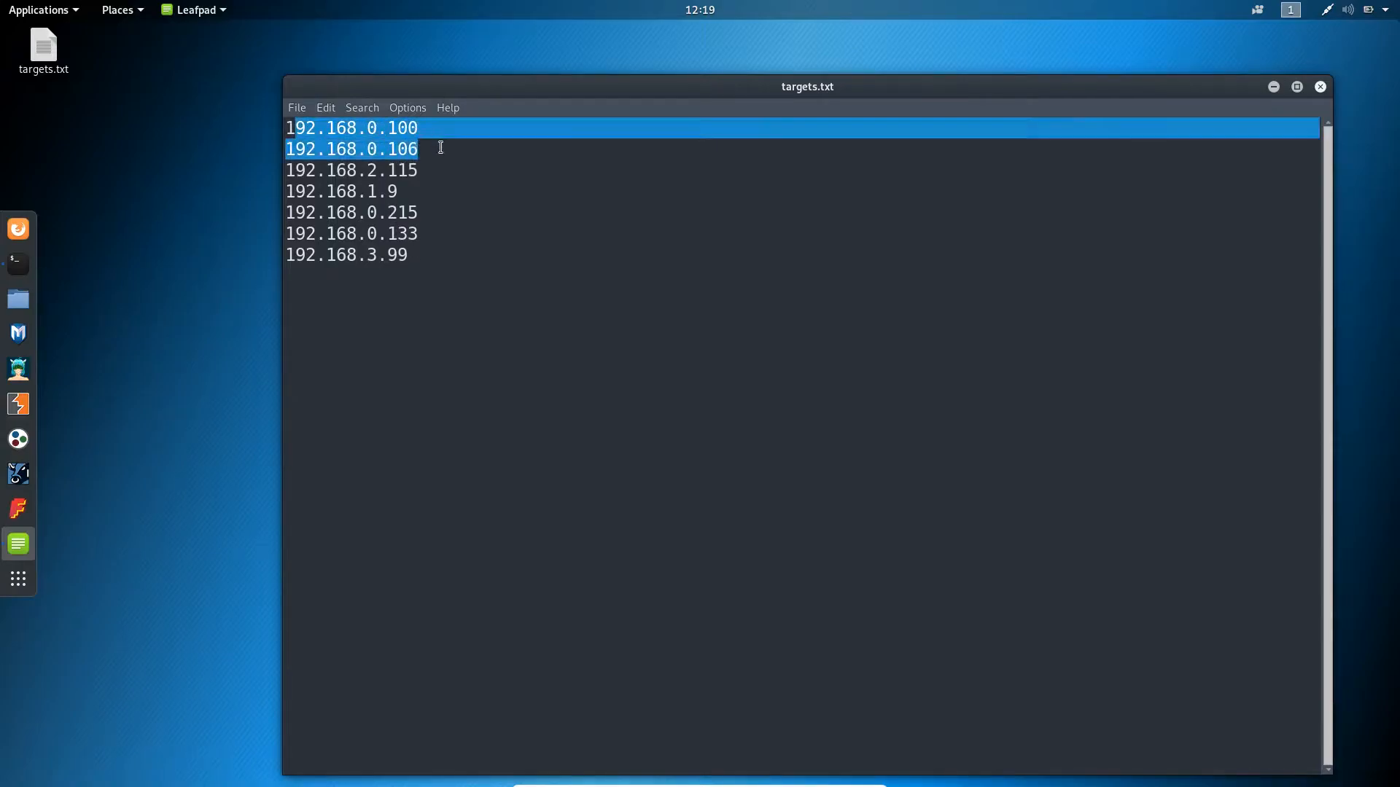
{"action": "left_click", "coordinate": [431, 239]}
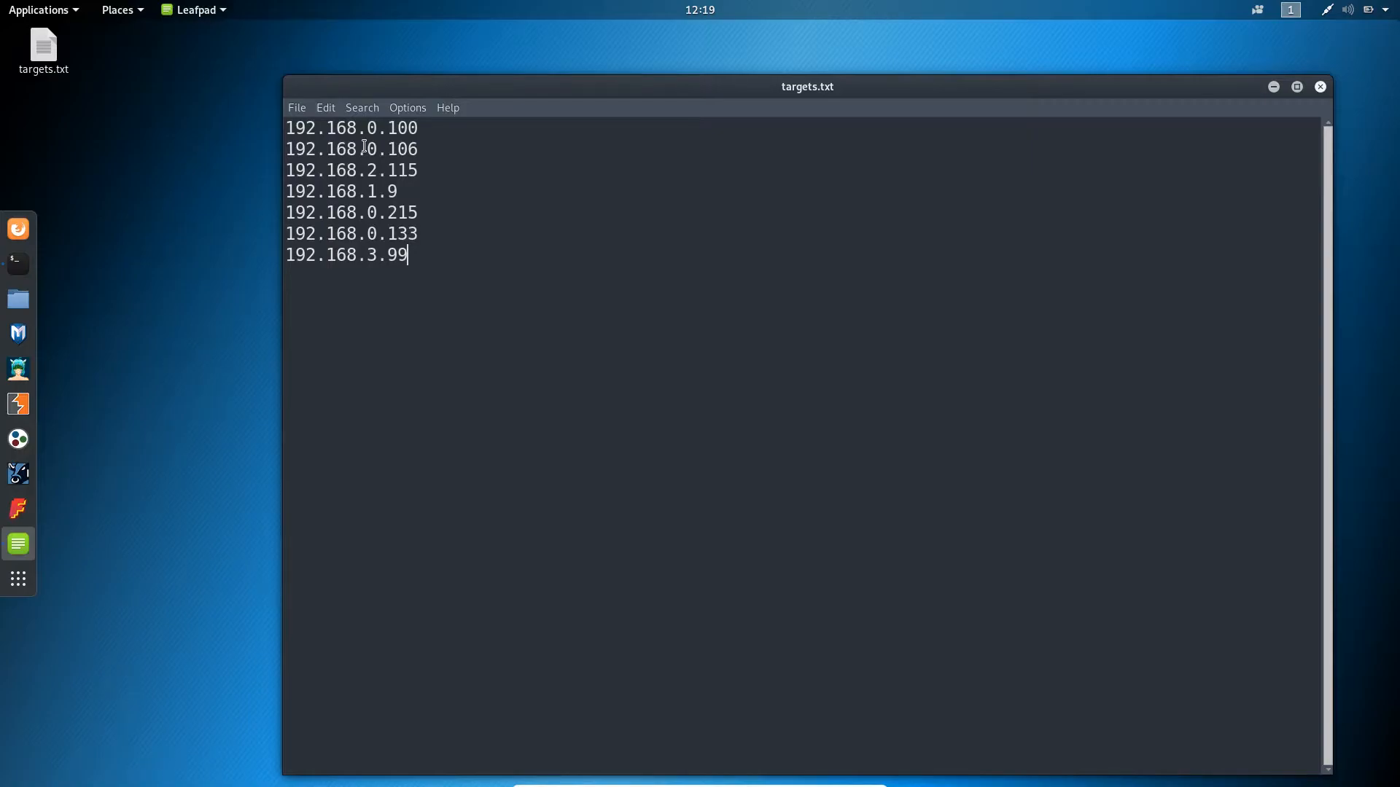
{"action": "mouse_move", "coordinate": [453, 166]}
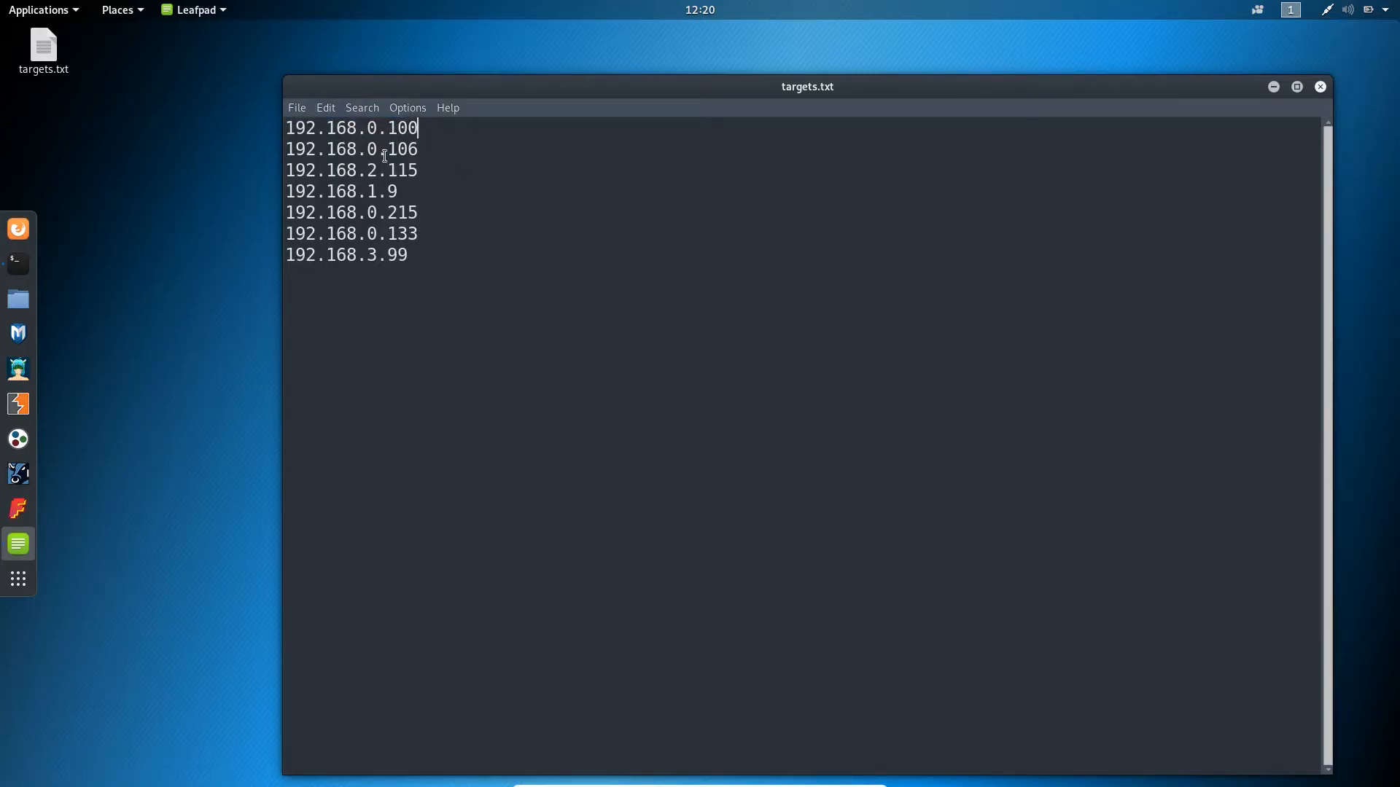
{"action": "mouse_move", "coordinate": [394, 164]}
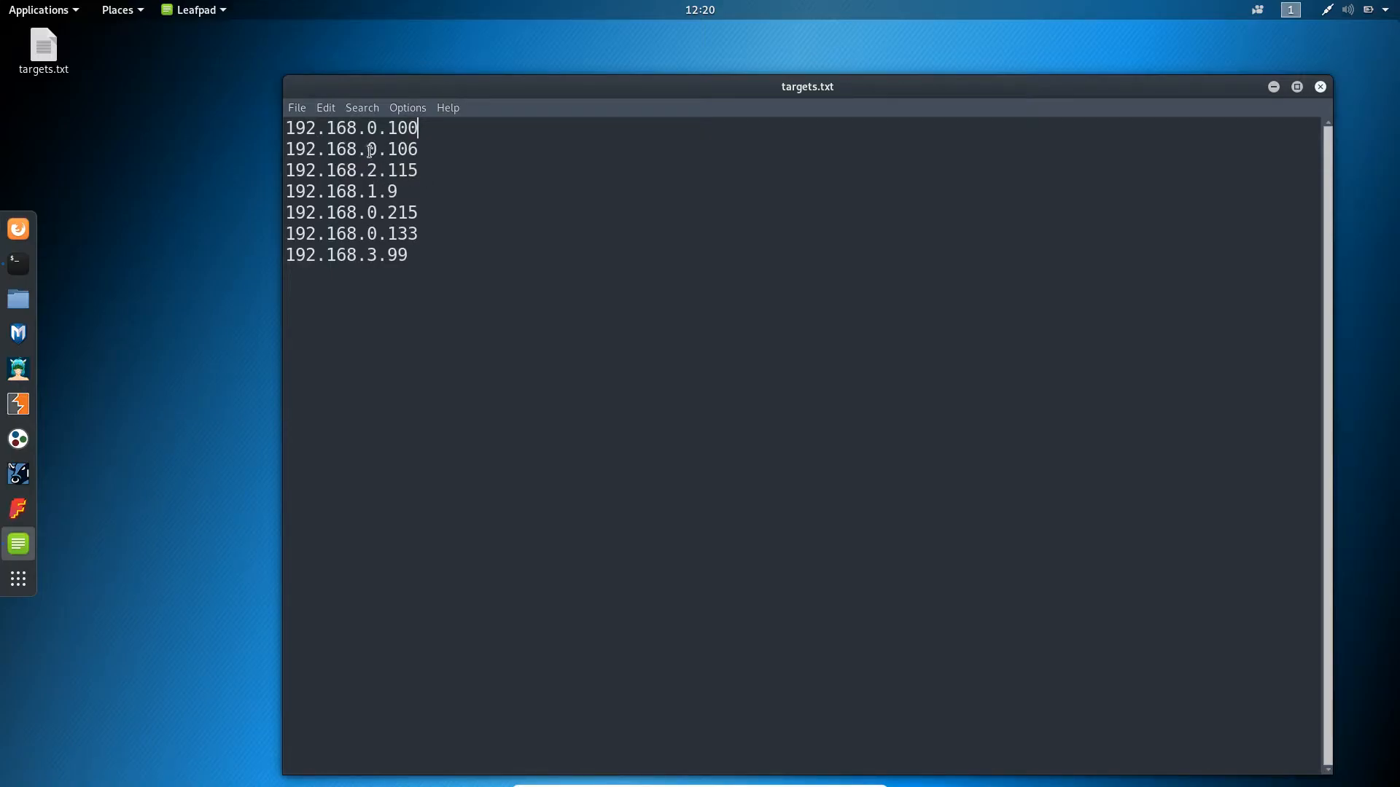
{"action": "double_click", "coordinate": [371, 128]}
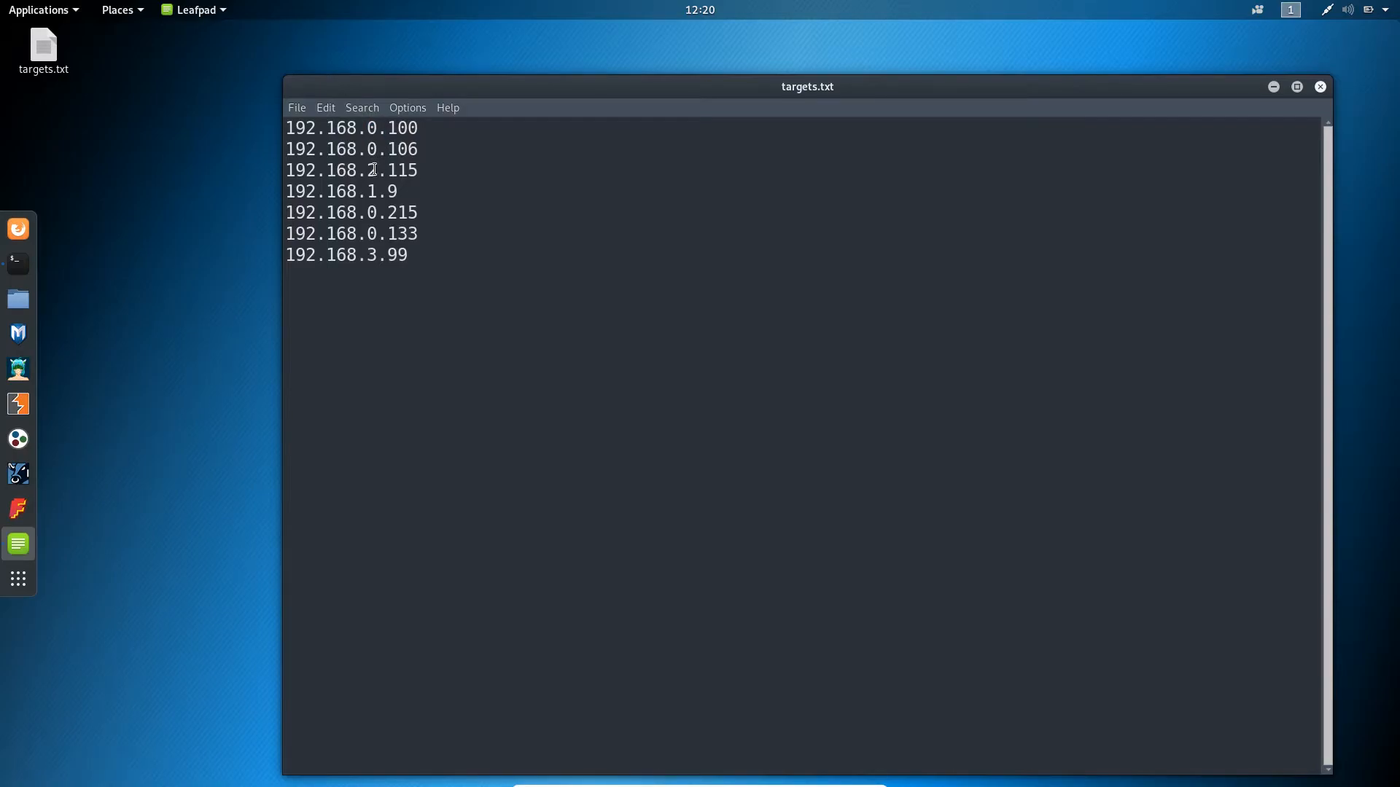
{"action": "double_click", "coordinate": [372, 169]}
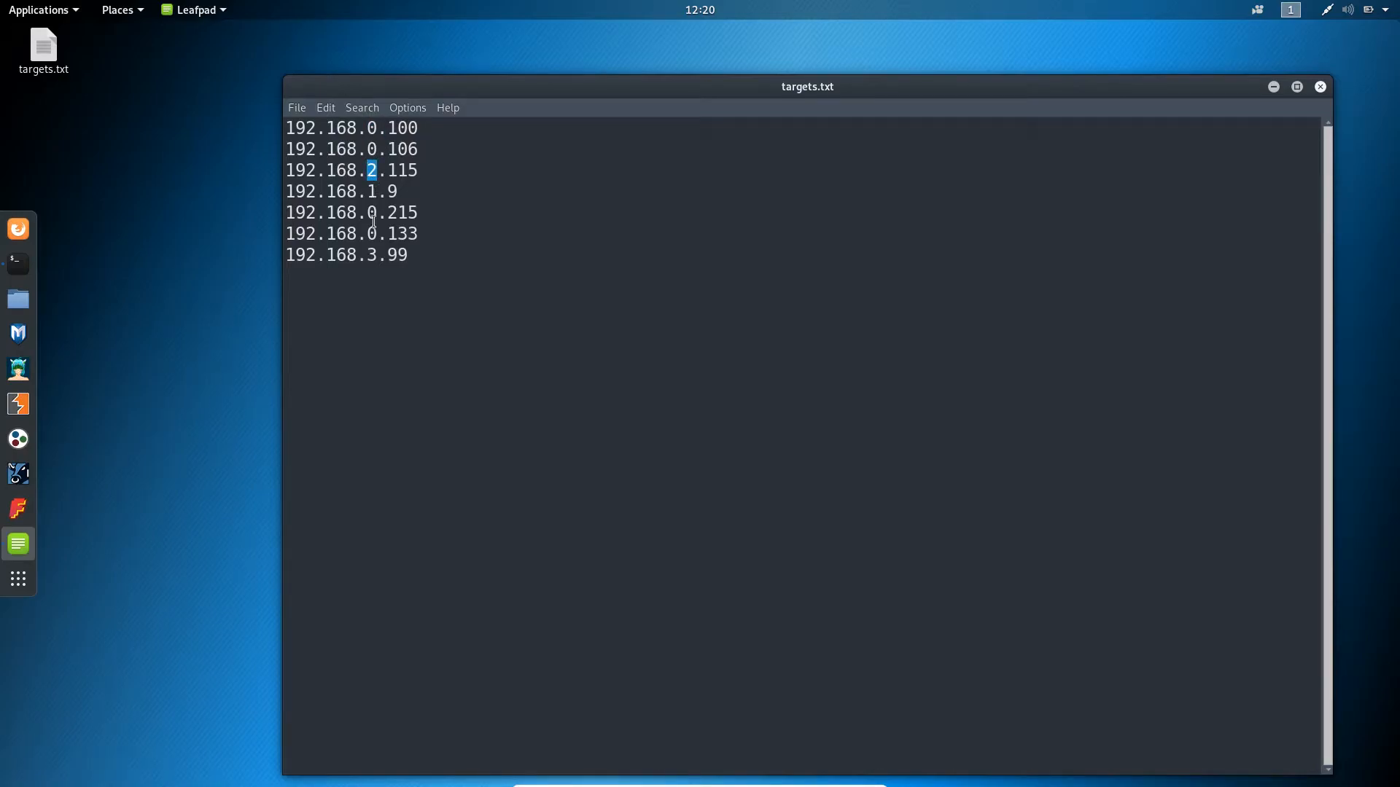
- Review the whole list of seven target addresses, then quit Leafpad back to the prompt
{"action": "left_click_drag", "start_coordinate": [391, 233], "coordinate": [408, 254]}
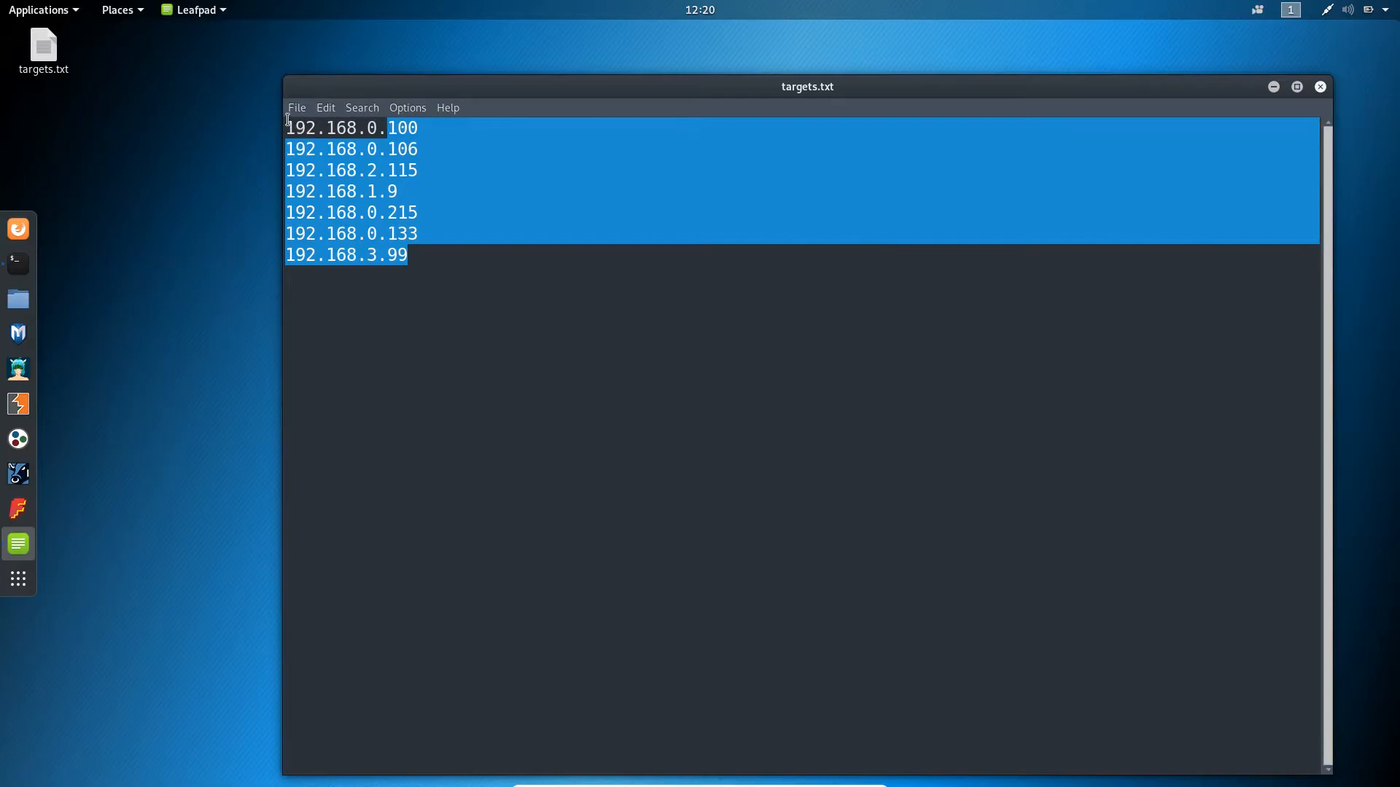
{"action": "left_click", "coordinate": [308, 129]}
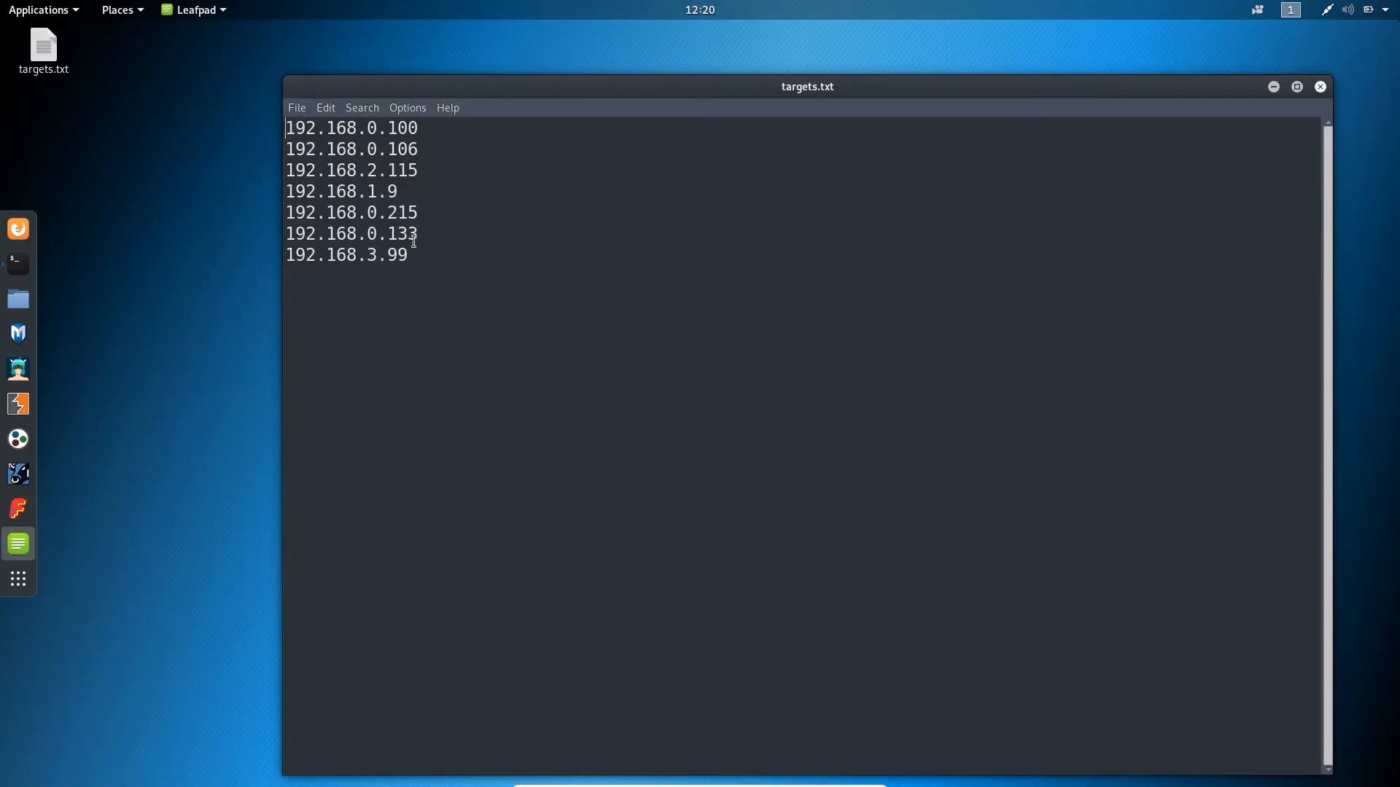
{"action": "key", "text": "ctrl+a"}
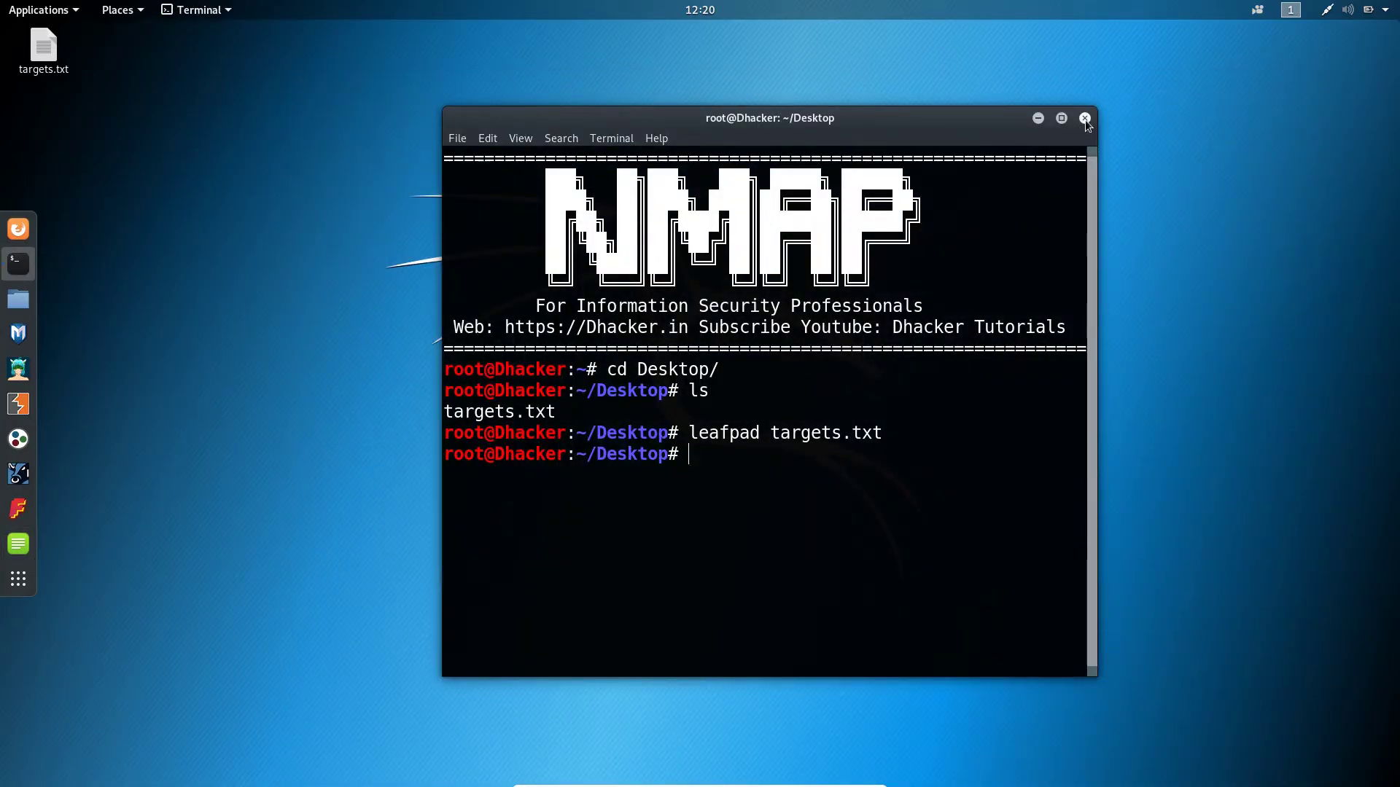
- Close the old Terminal and start a fresh Terminal session at the home prompt
{"action": "left_click", "coordinate": [1085, 118]}
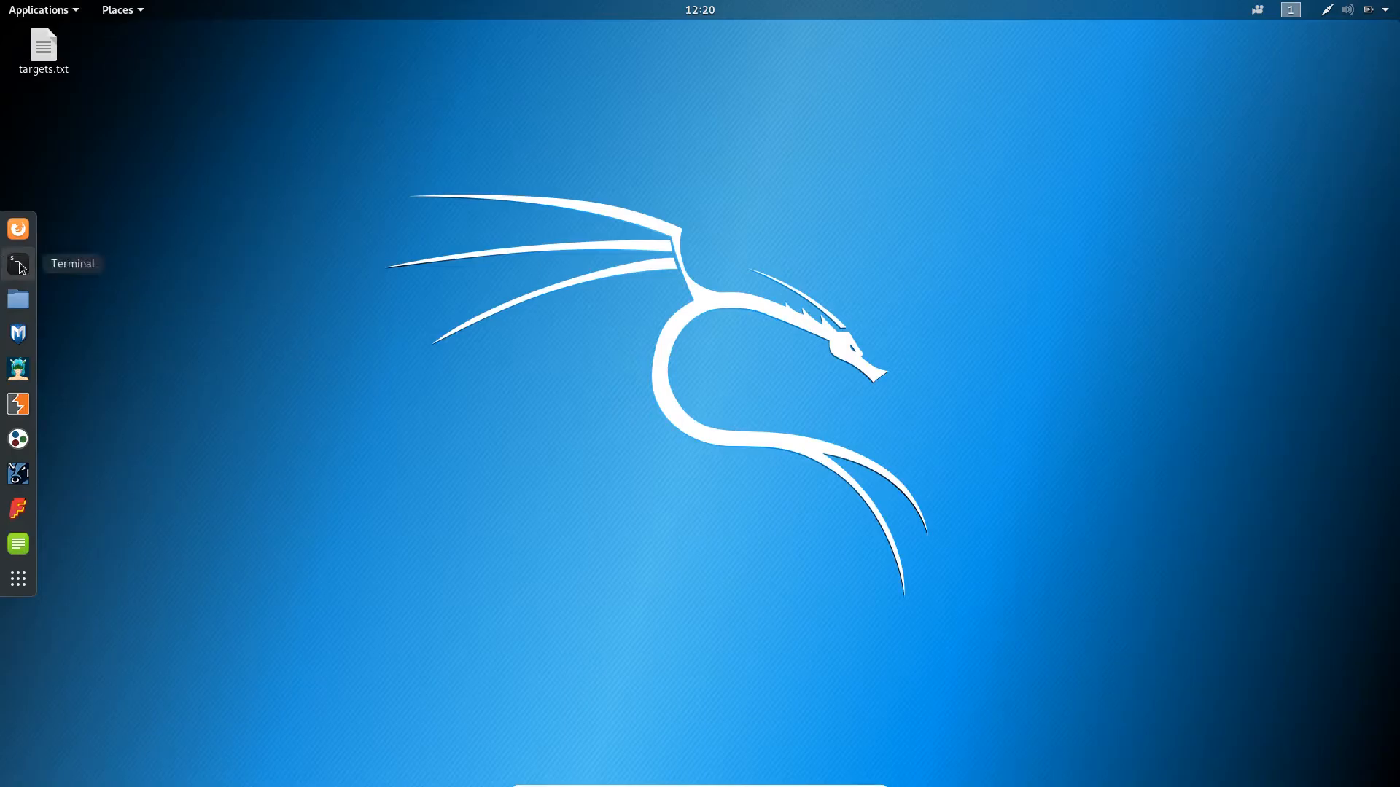
{"action": "left_click", "coordinate": [17, 263]}
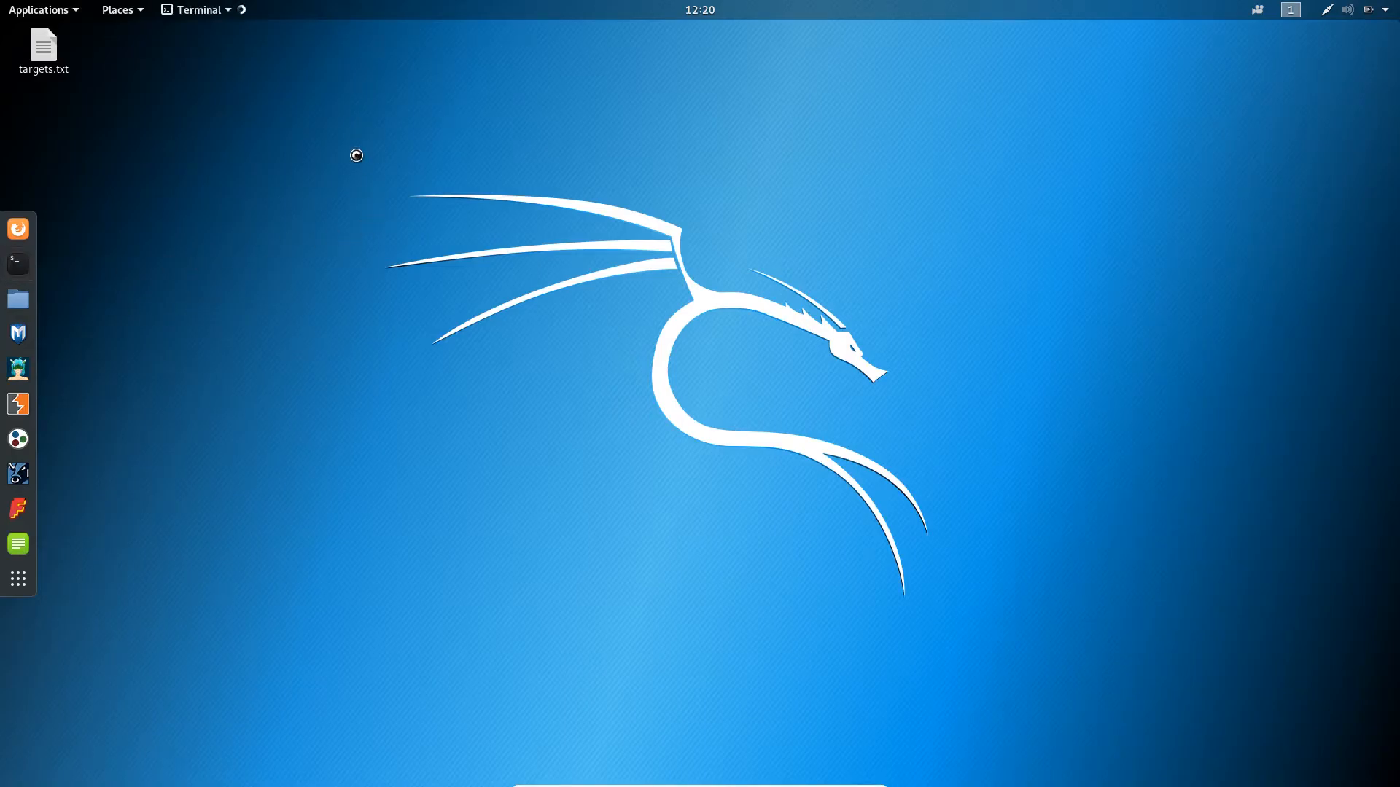
{"action": "left_click", "coordinate": [18, 262]}
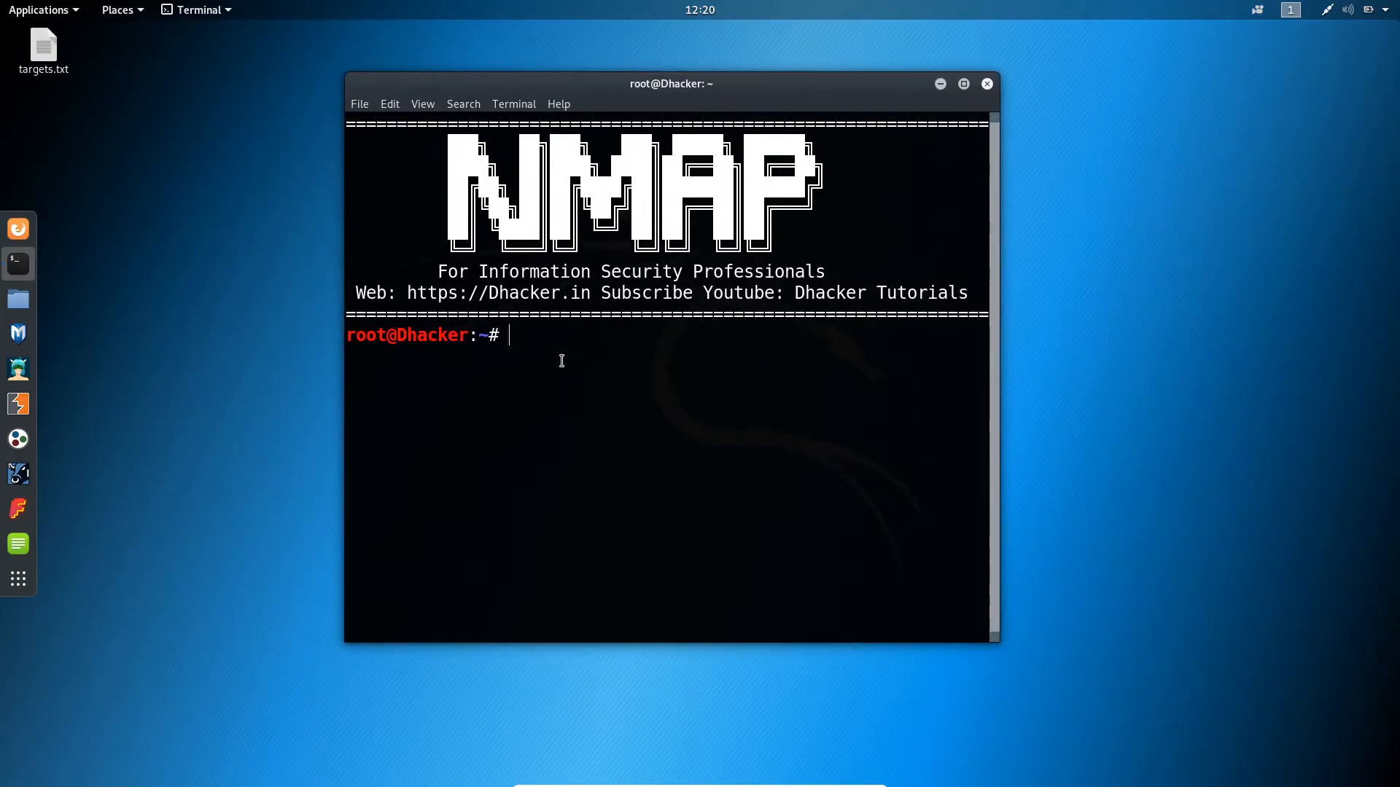
- Compose 'nmap -iL /Desktop/' to read scan targets from a file
{"action": "type", "text": "nmap"}
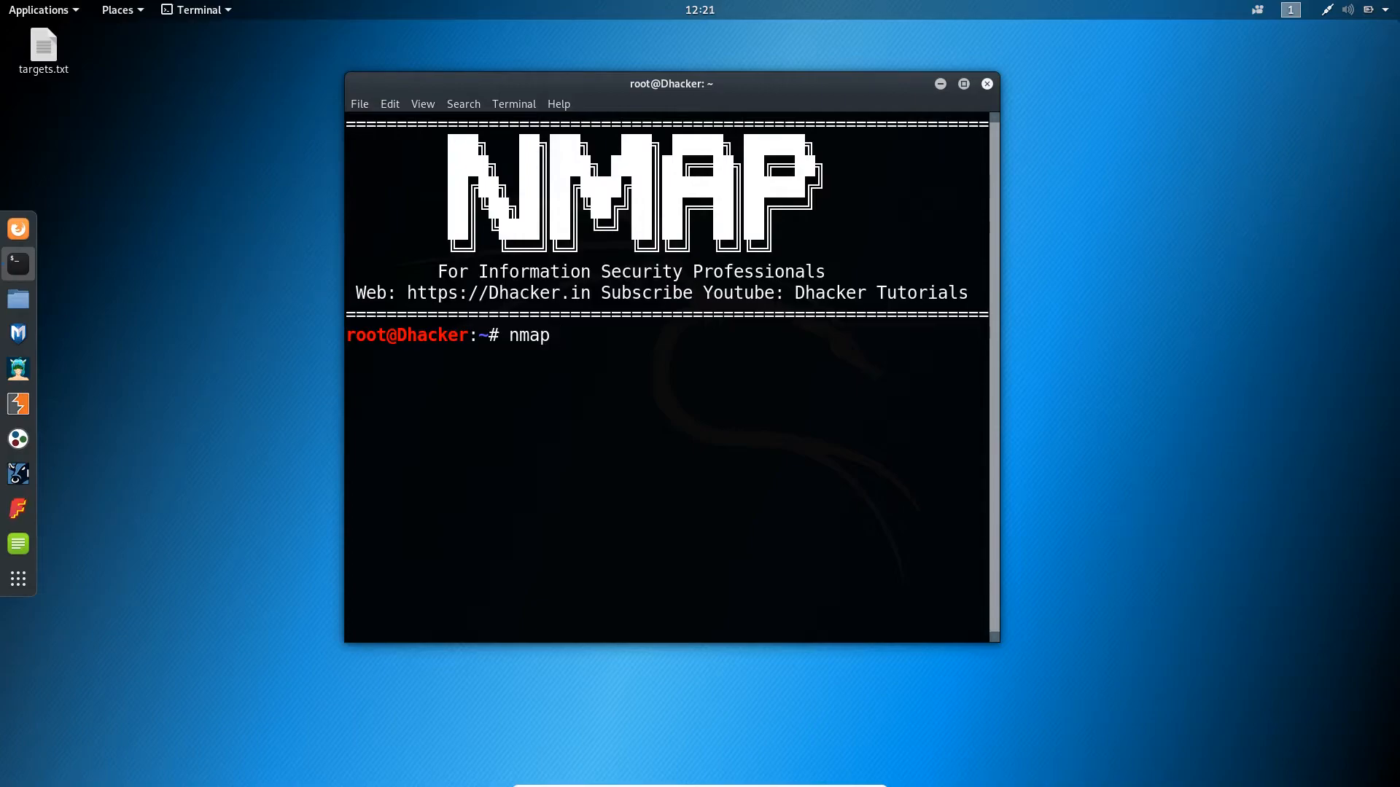
{"action": "type", "text": "\" \""}
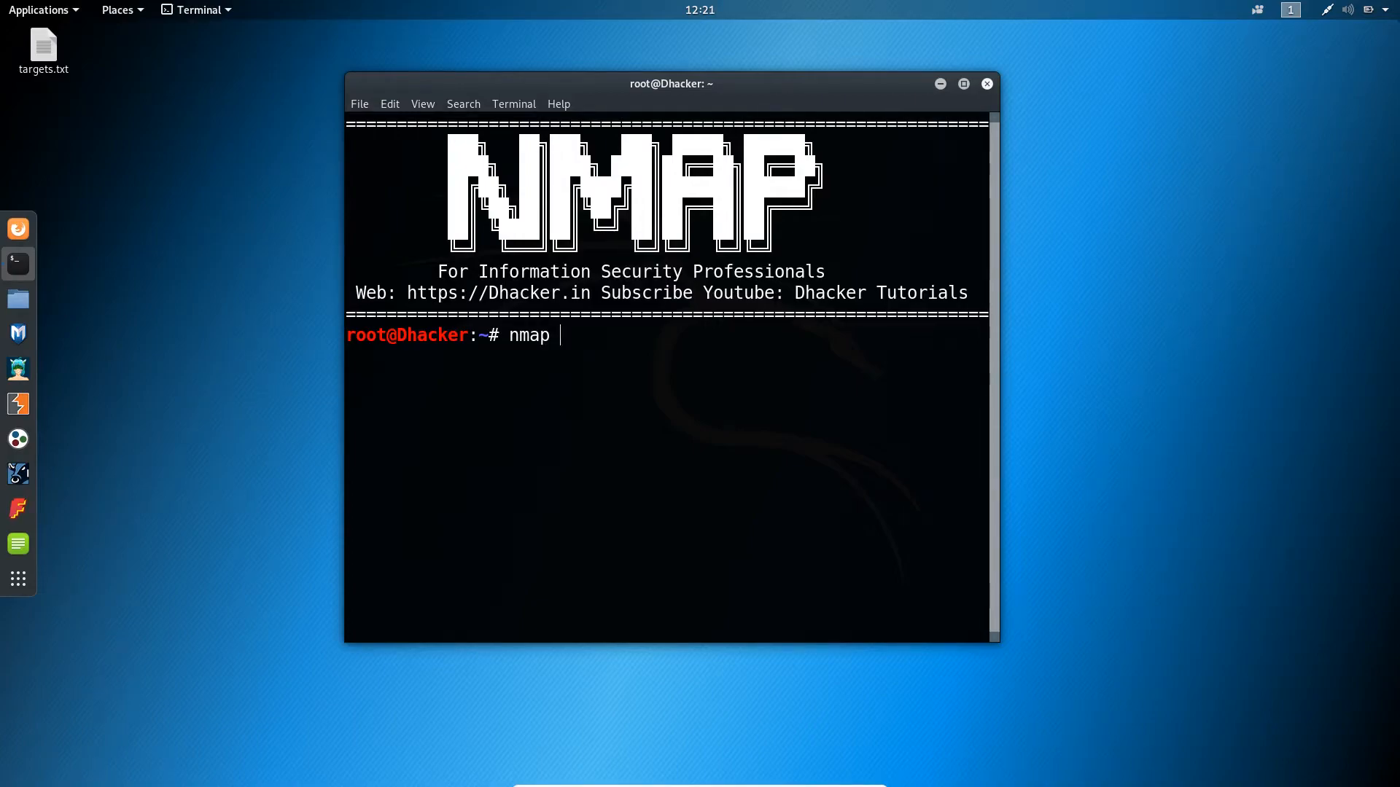
{"action": "type", "text": "-"}
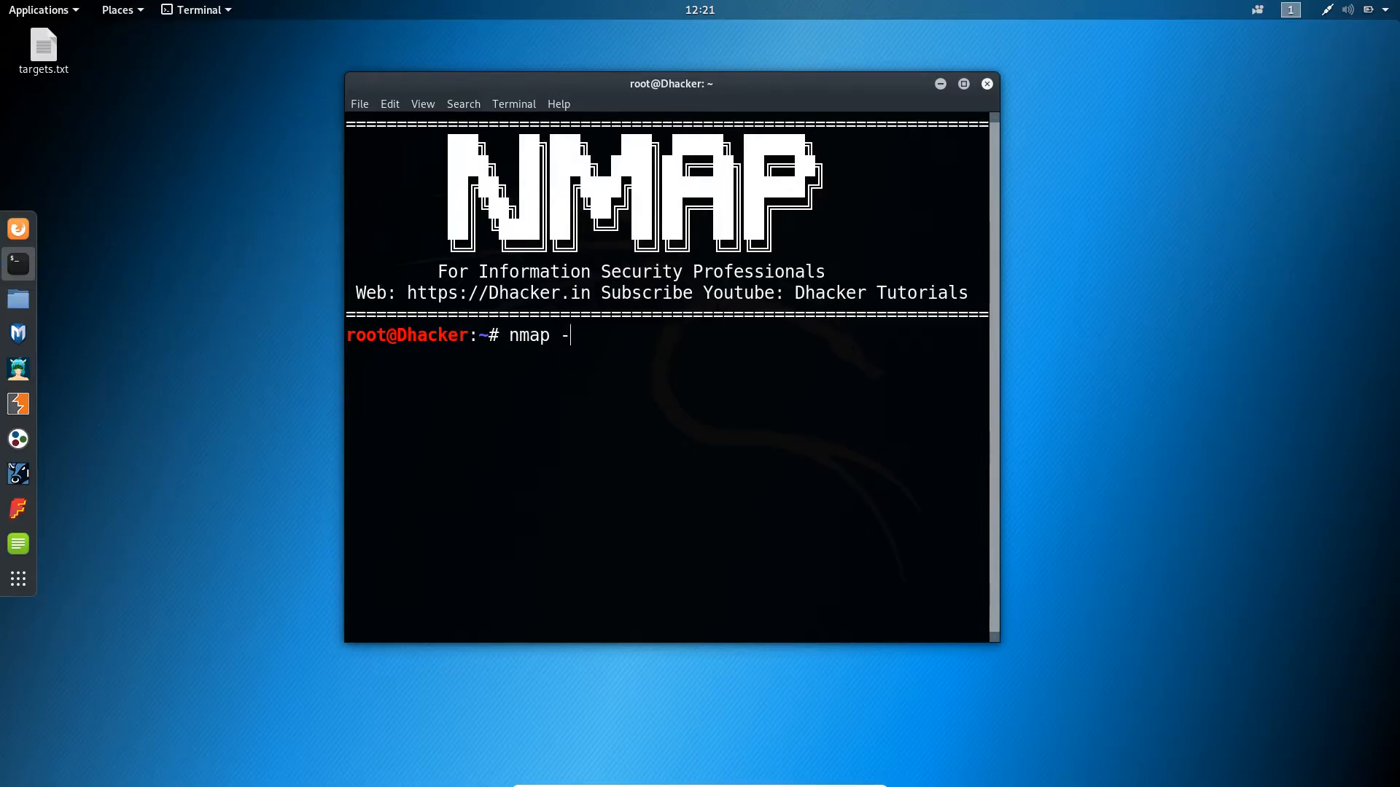
{"action": "type", "text": "iL"}
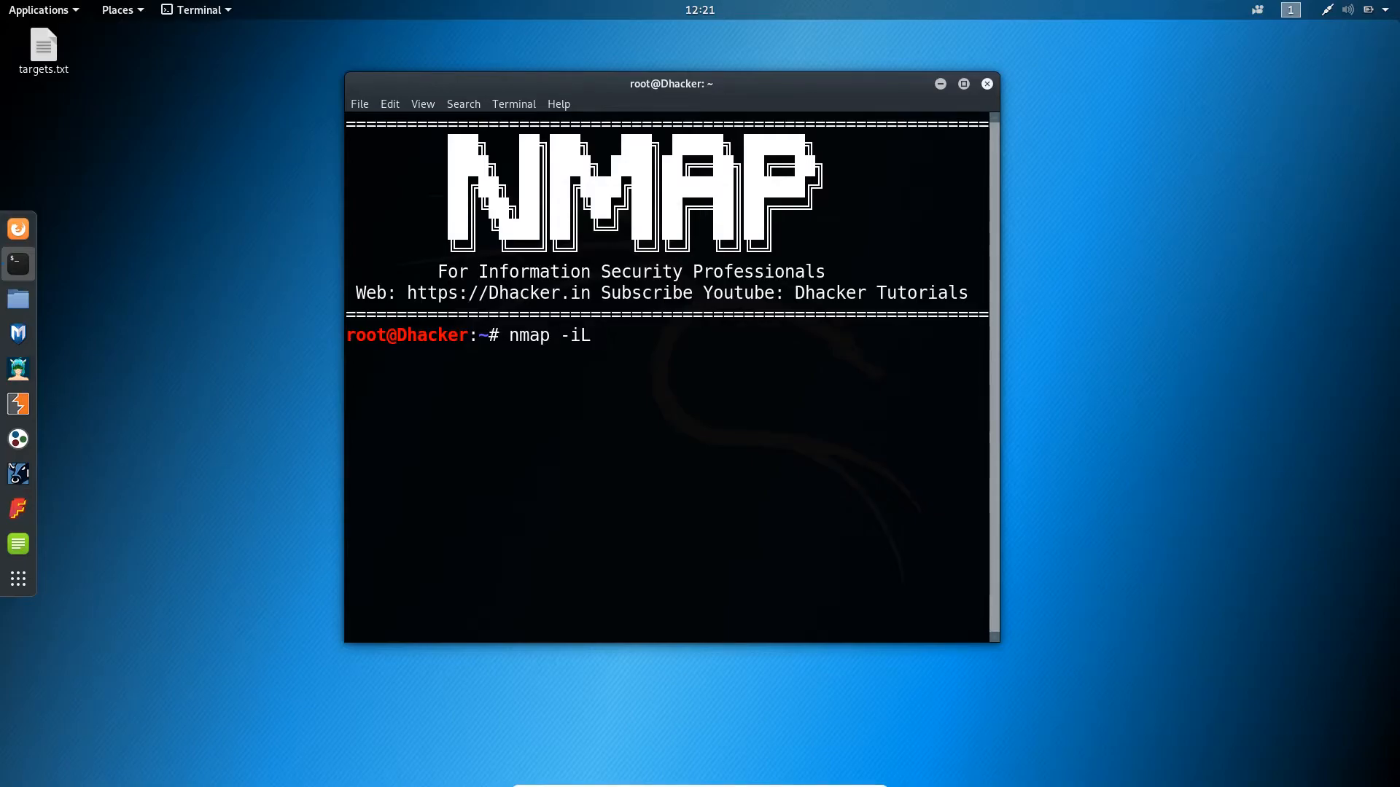
{"action": "type", "text": "\" \""}
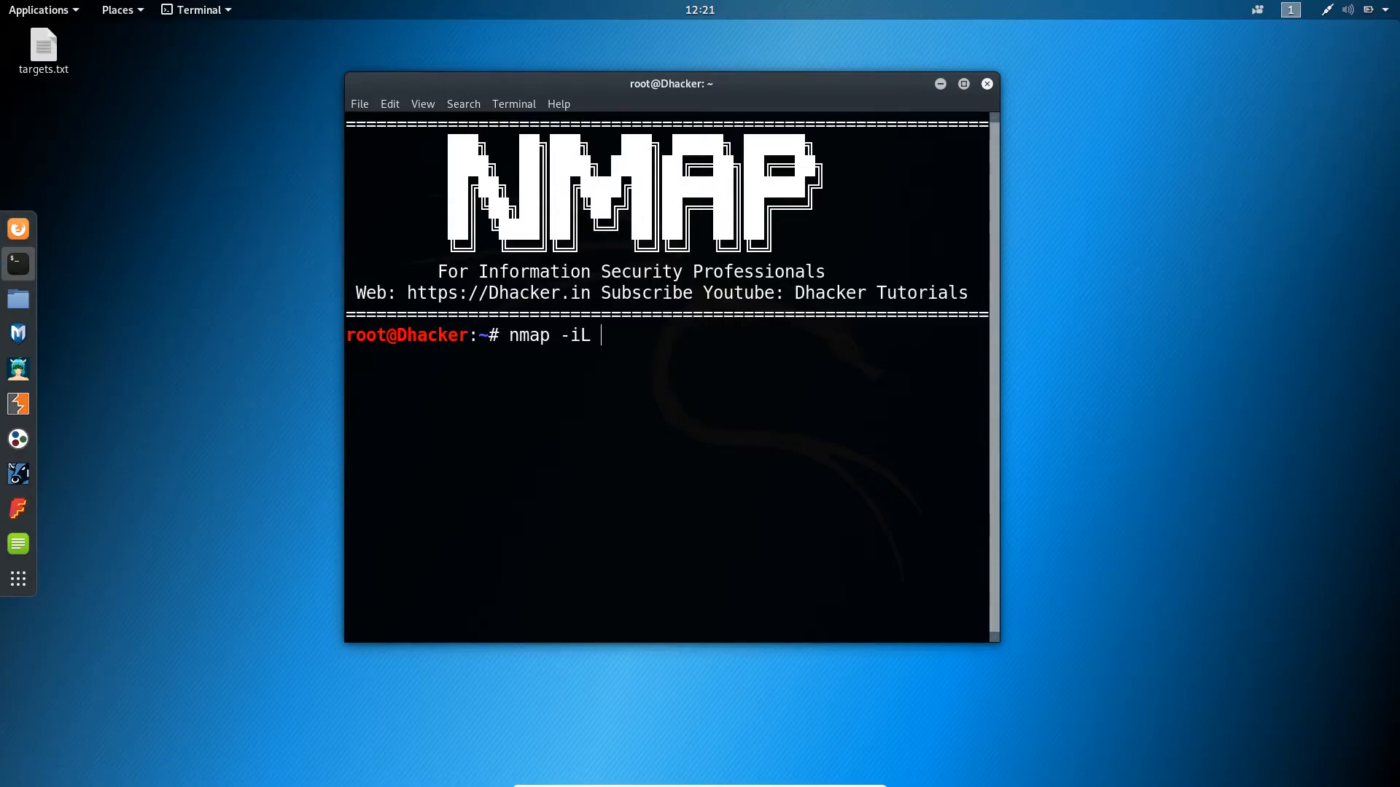
{"action": "type", "text": "/D"}
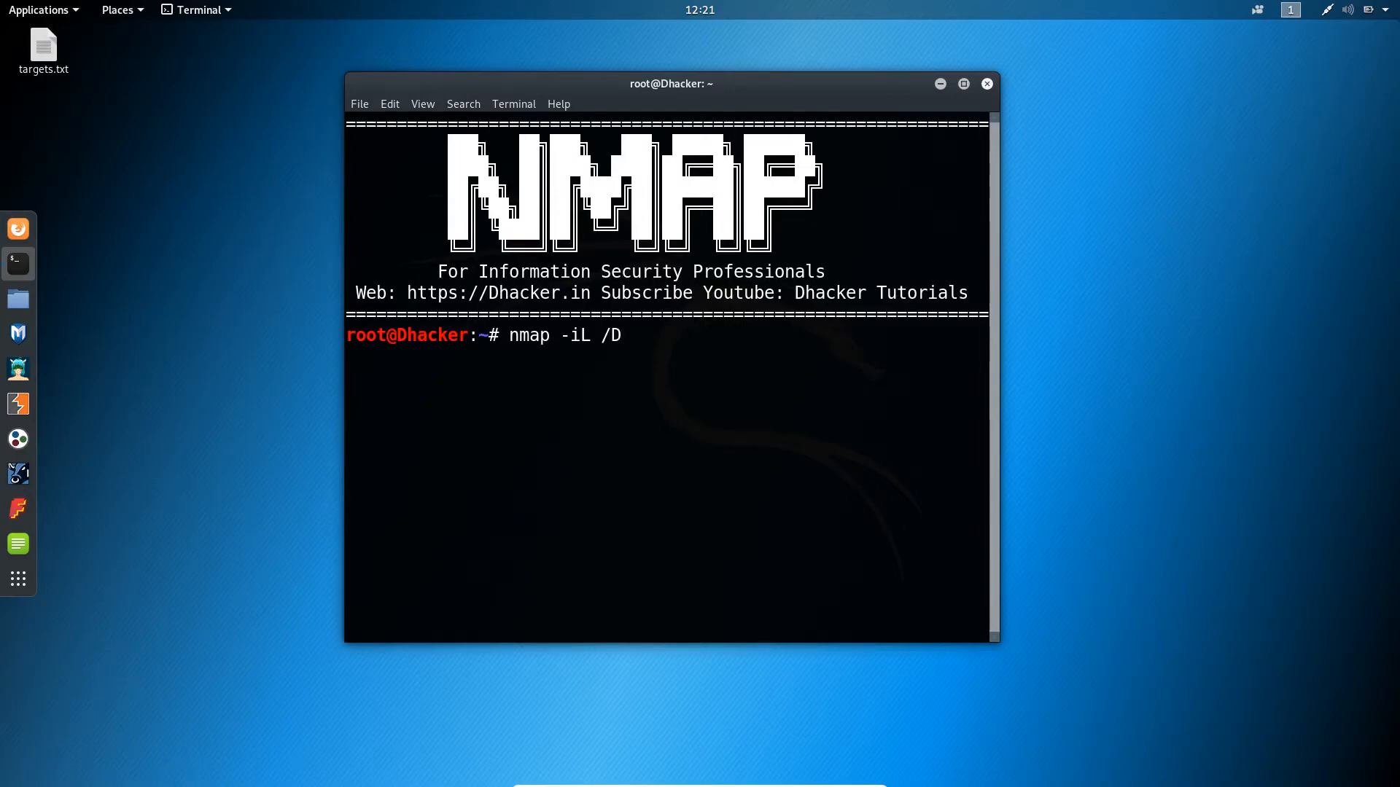
{"action": "type", "text": "es"}
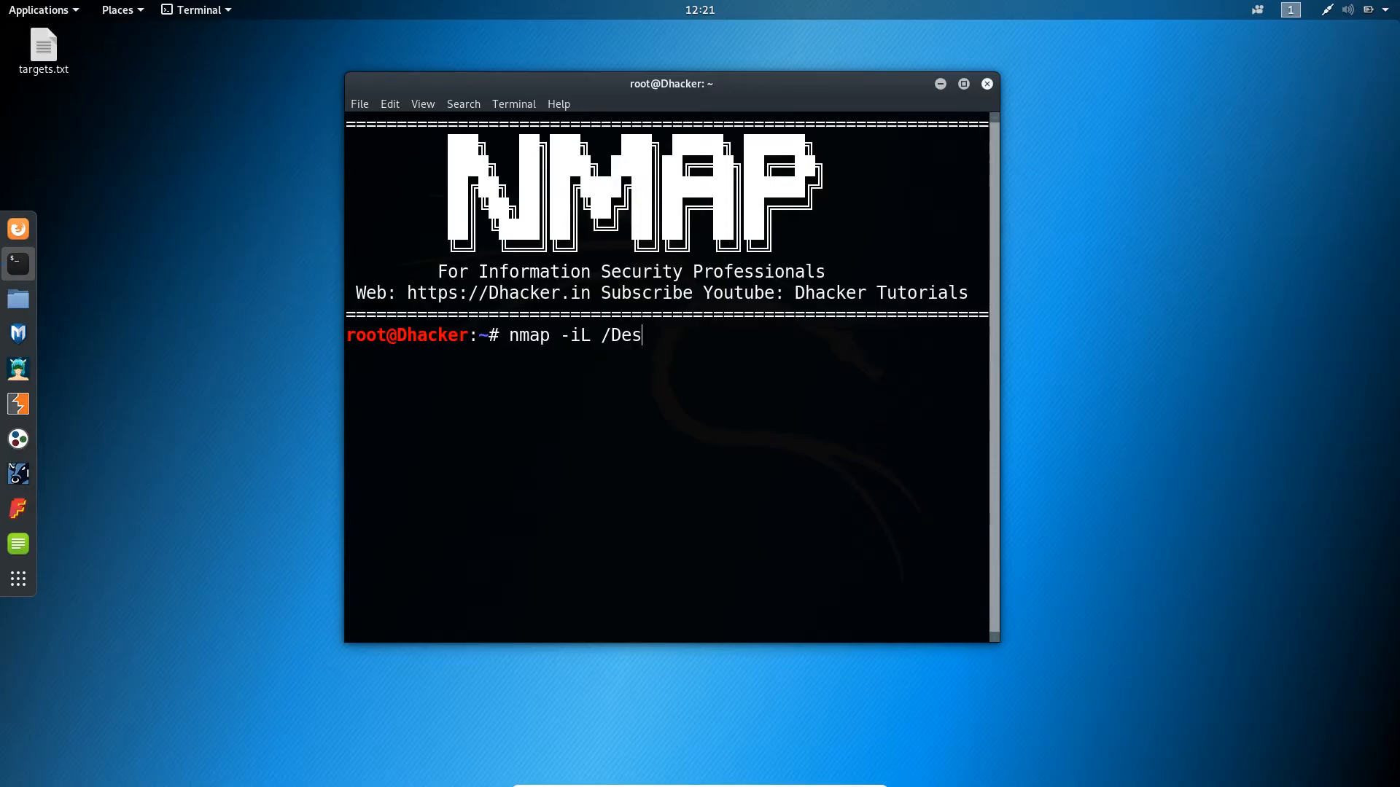
{"action": "type", "text": "ktop"}
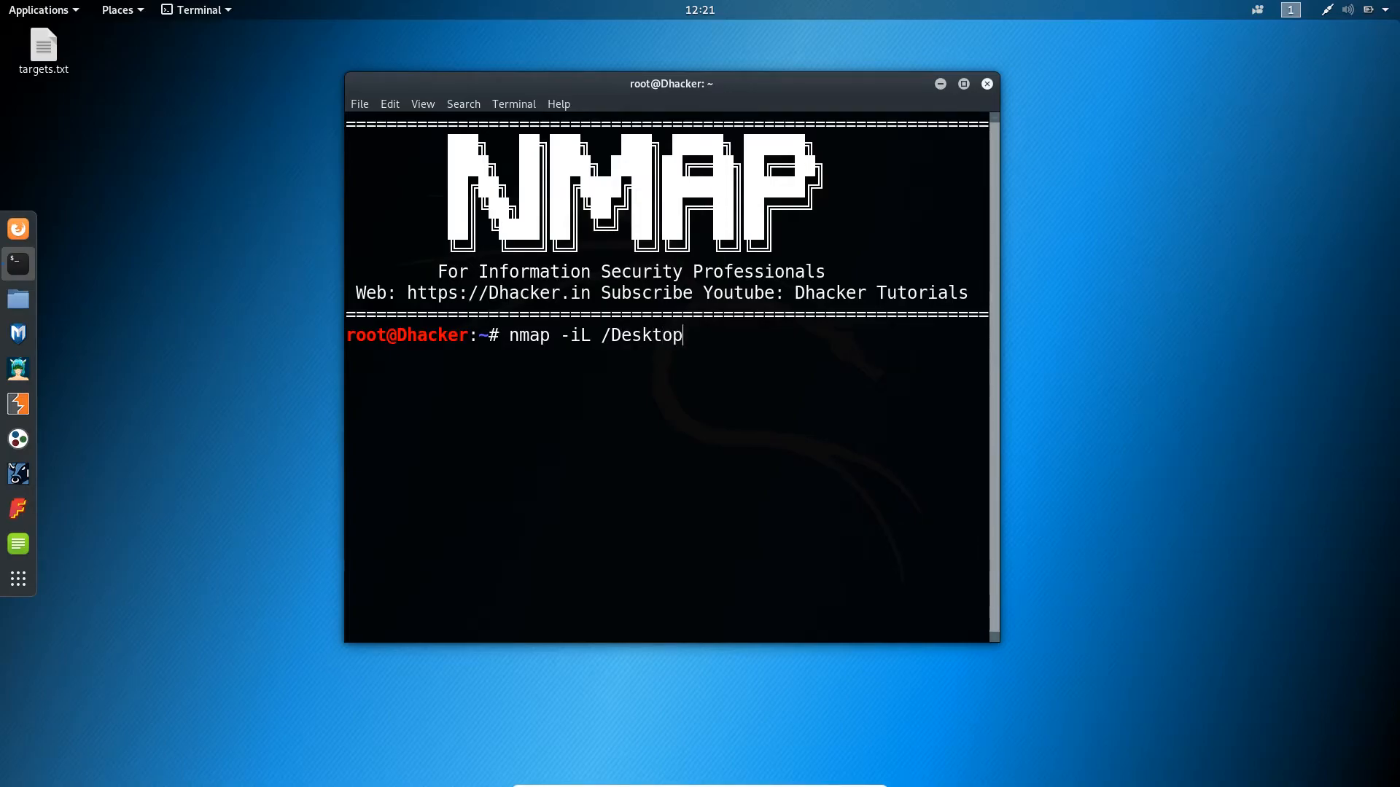
{"action": "type", "text": "/"}
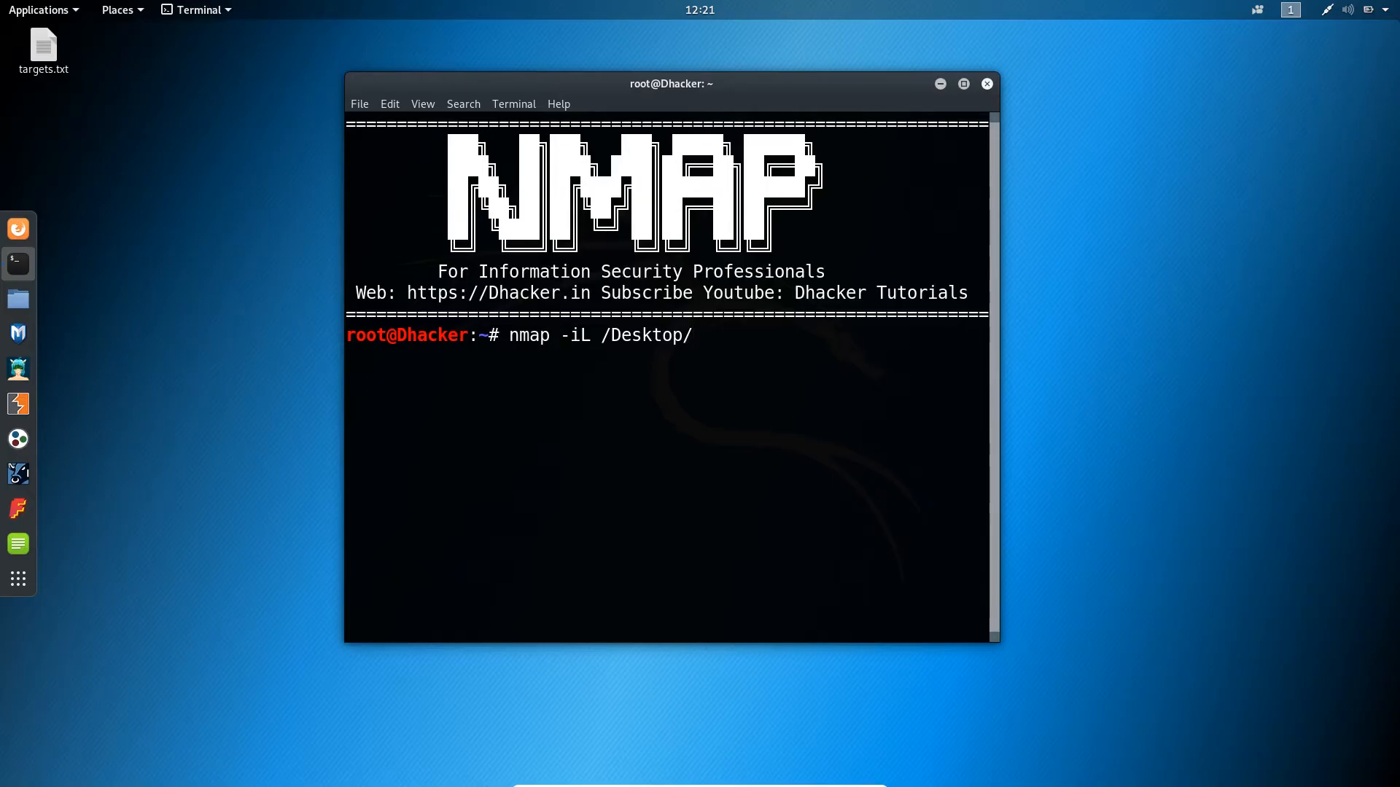
{"action": "mouse_move", "coordinate": [930, 376]}
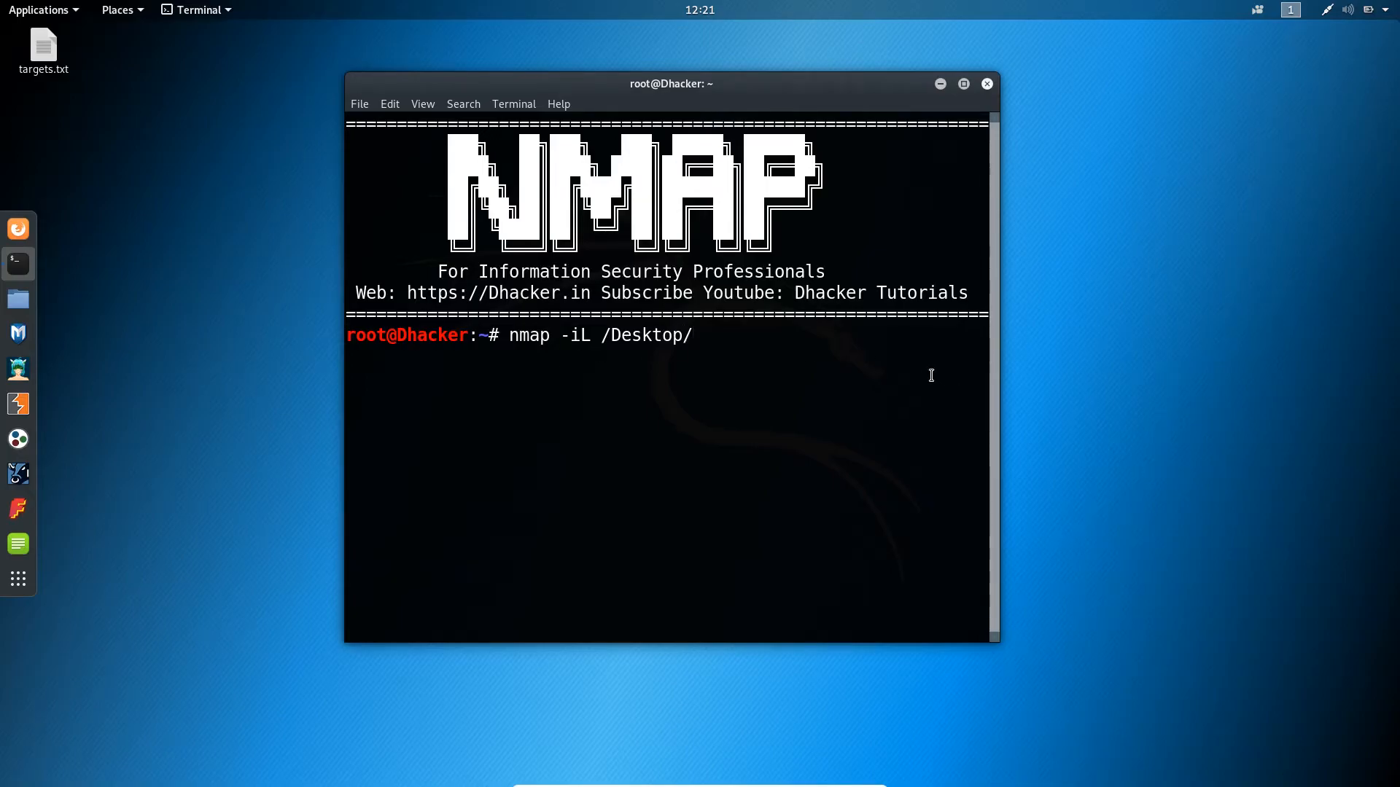
- Complete the path as /Desktop/targets.txt and run it, getting a 'Failed to open input file' error
{"action": "left_click", "coordinate": [43, 47]}
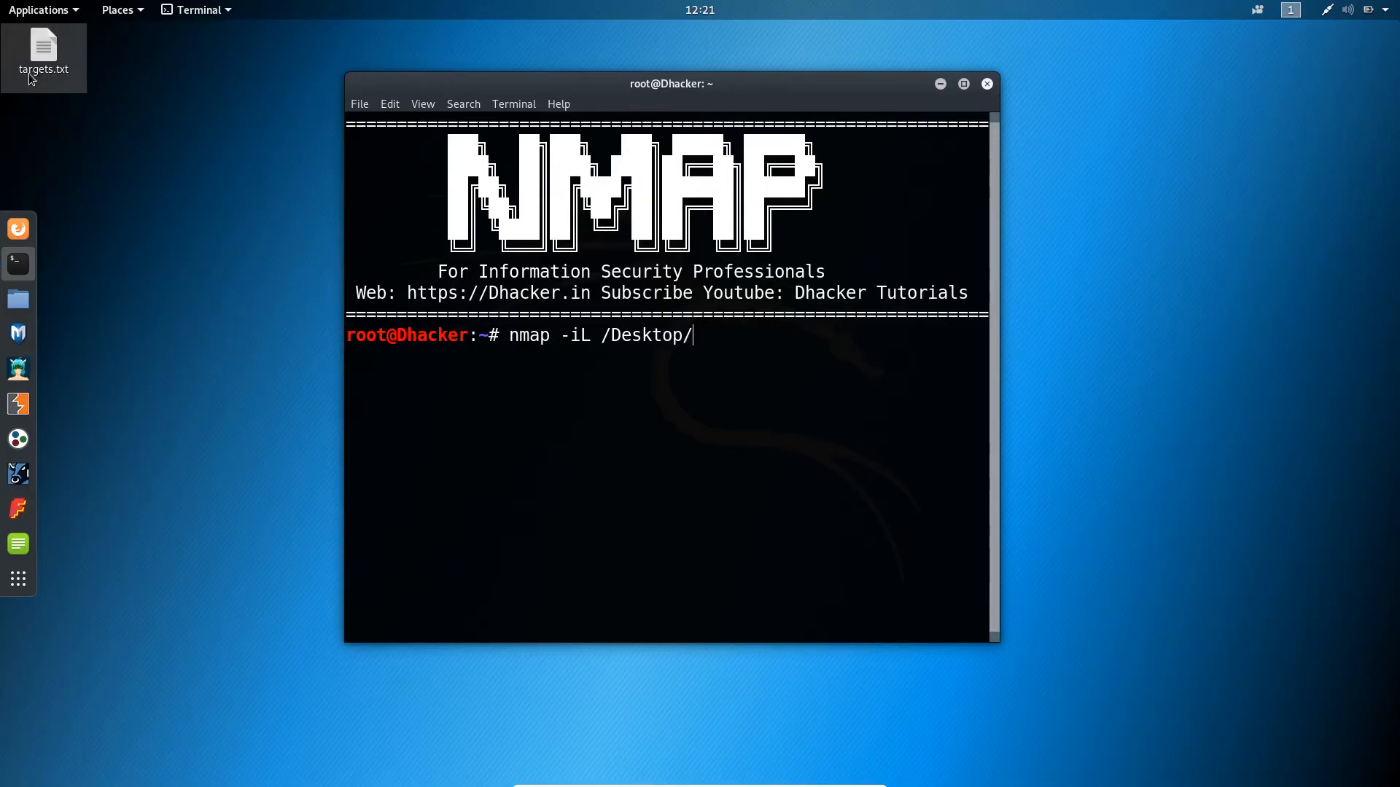
{"action": "mouse_move", "coordinate": [732, 347]}
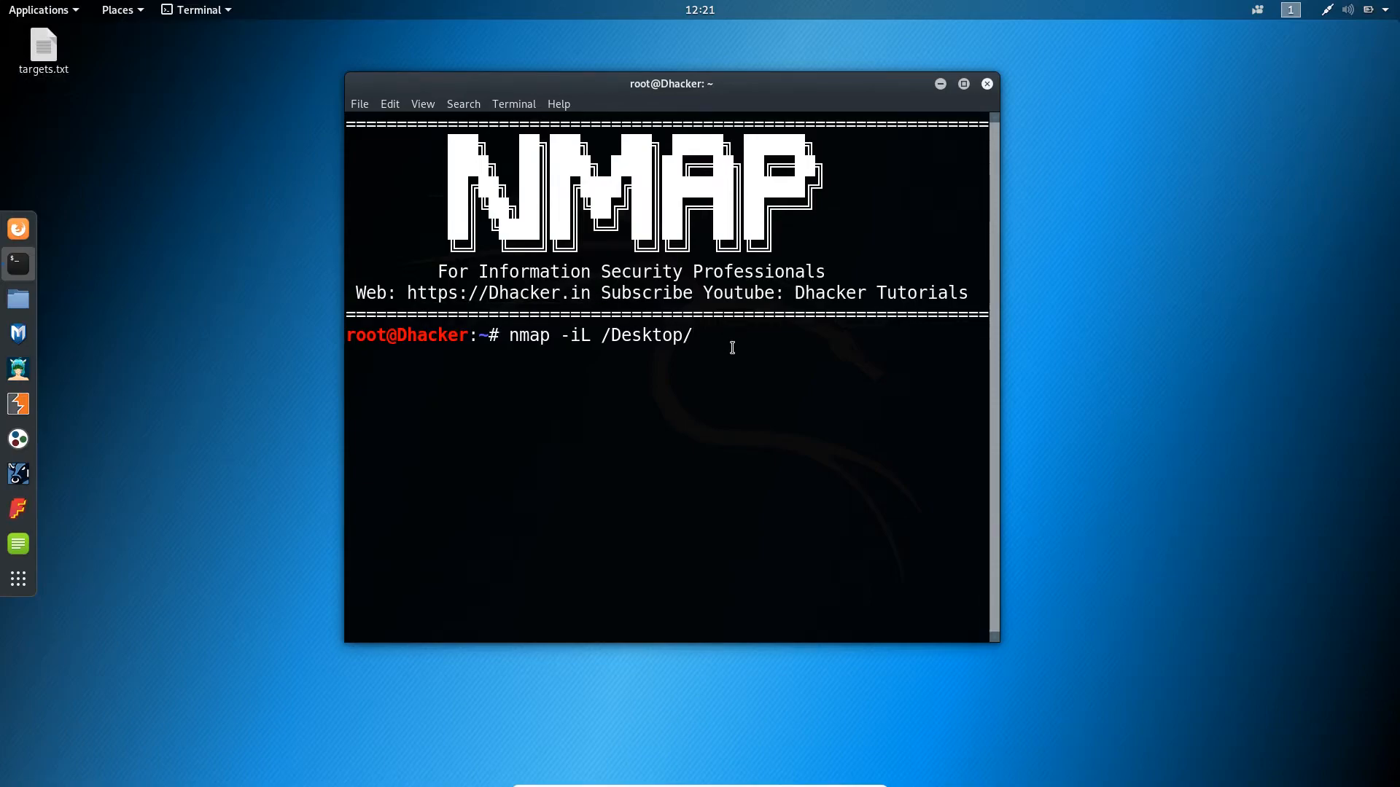
{"action": "type", "text": "targets."}
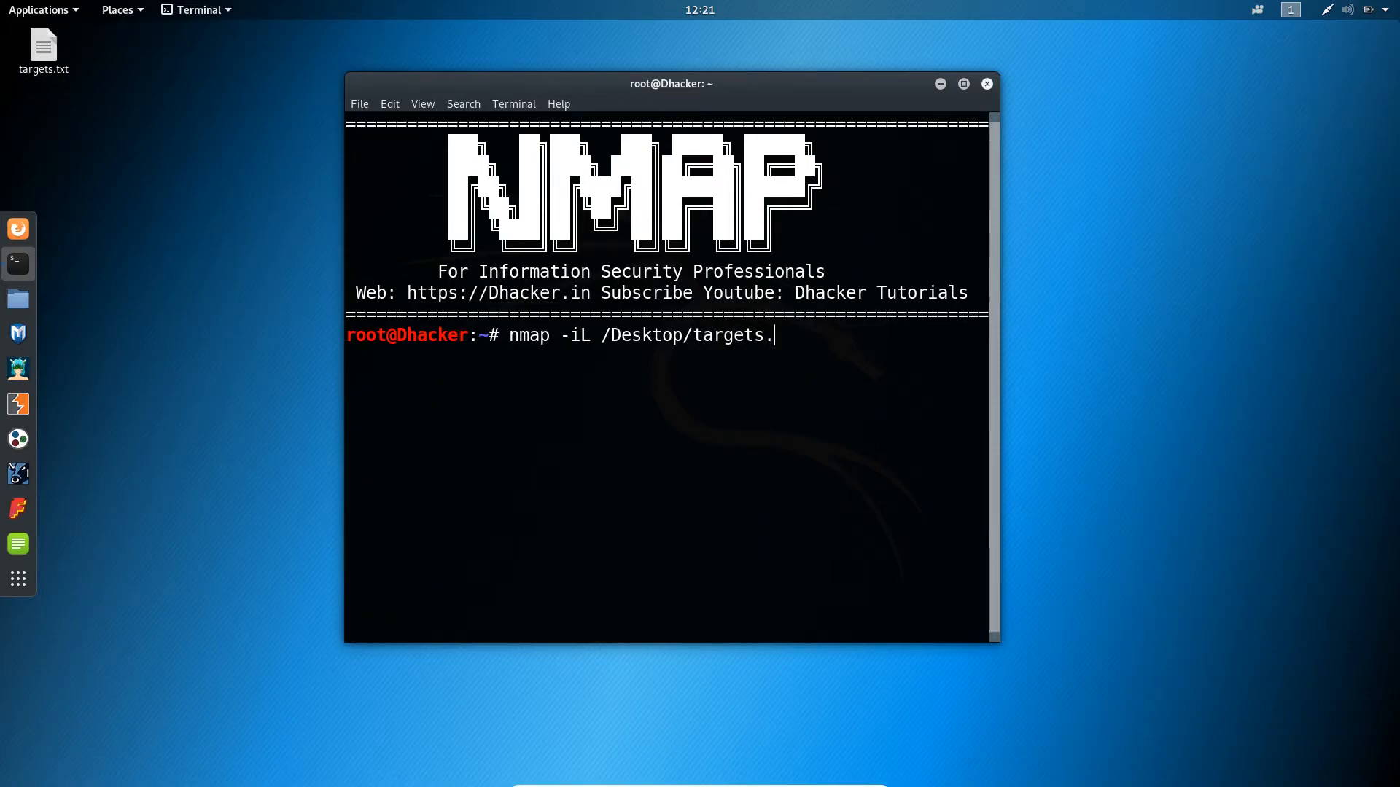
{"action": "type", "text": "txt"}
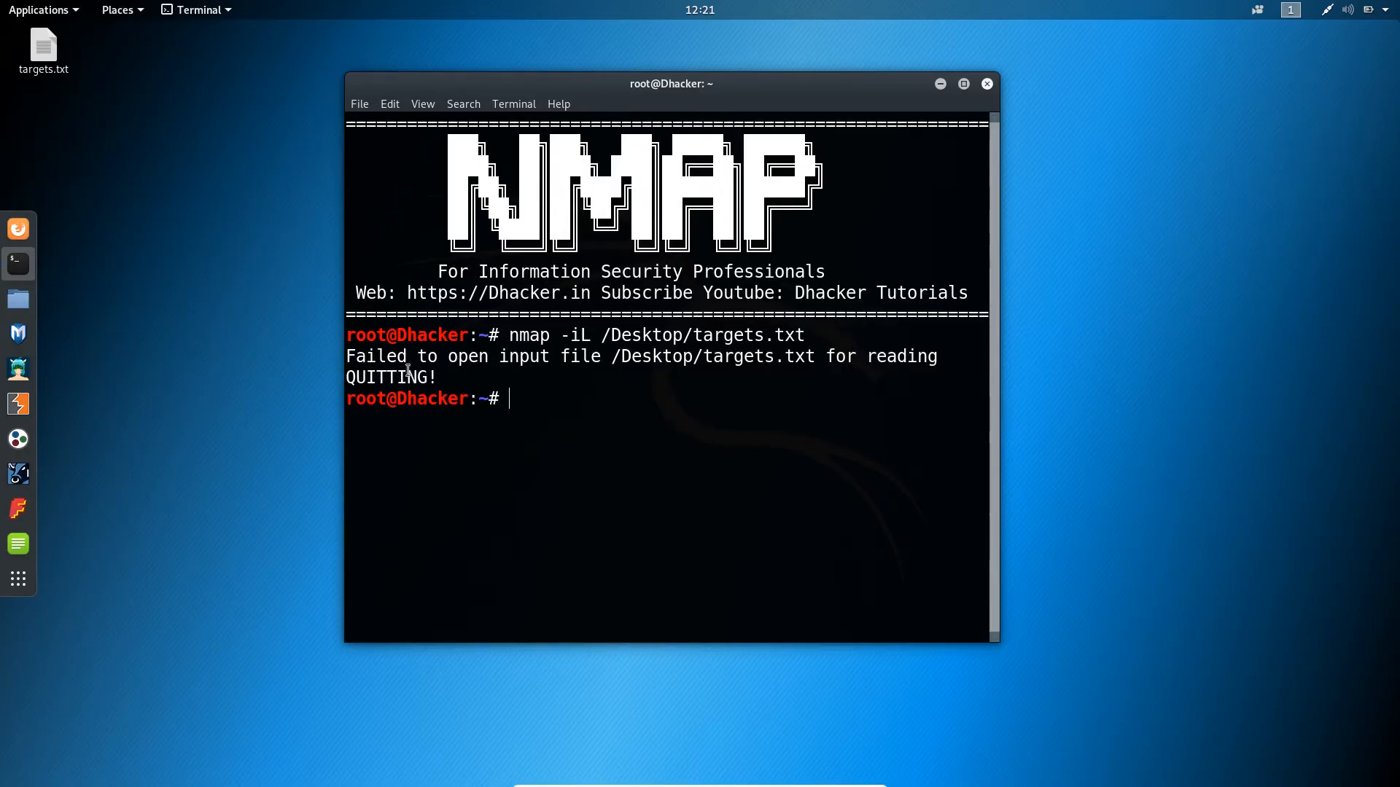
{"action": "mouse_move", "coordinate": [590, 356]}
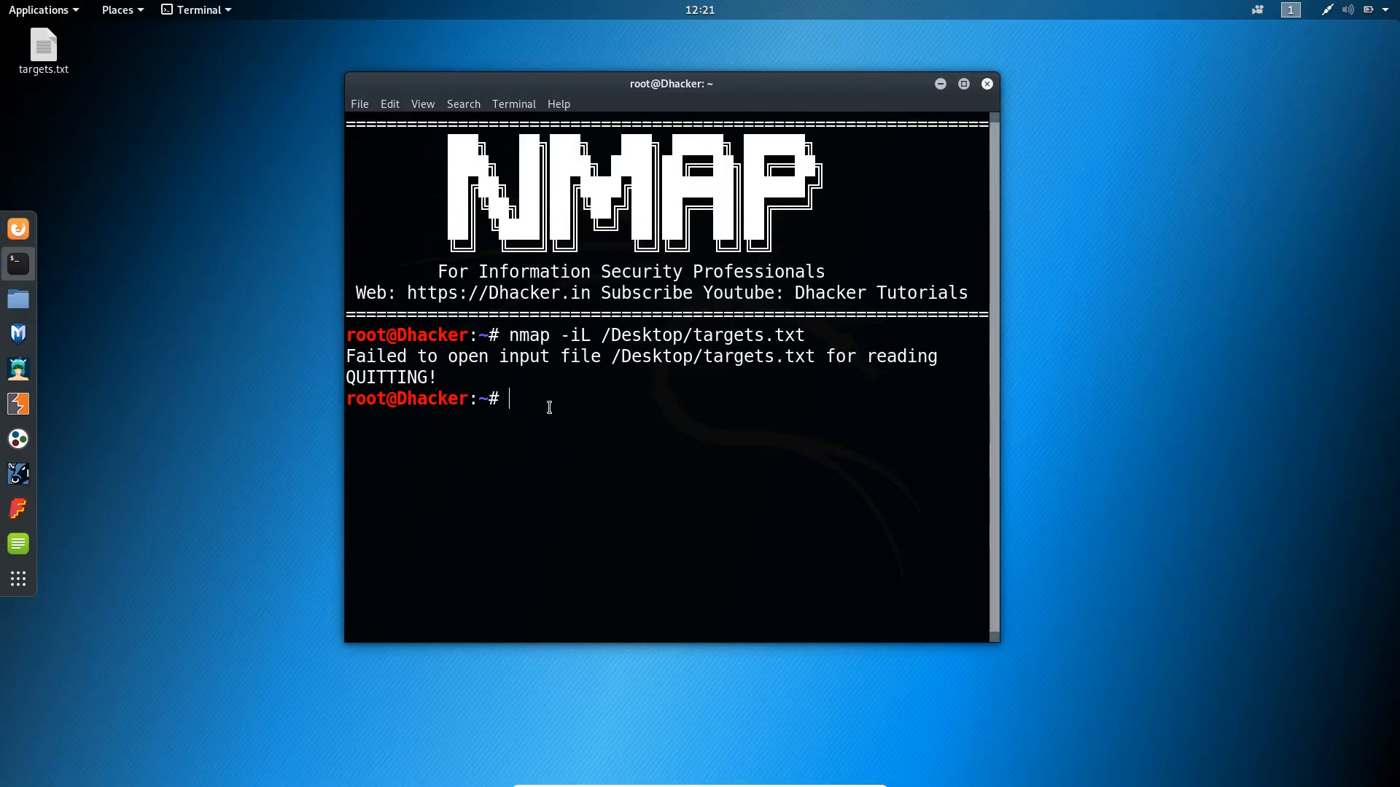
- Rerun nmap -iL with relative path Desktop/targets.txt: 7 addresses scanned, 1 host up
{"action": "type", "text": "nmap -iL /Desktop/targets.txt"}
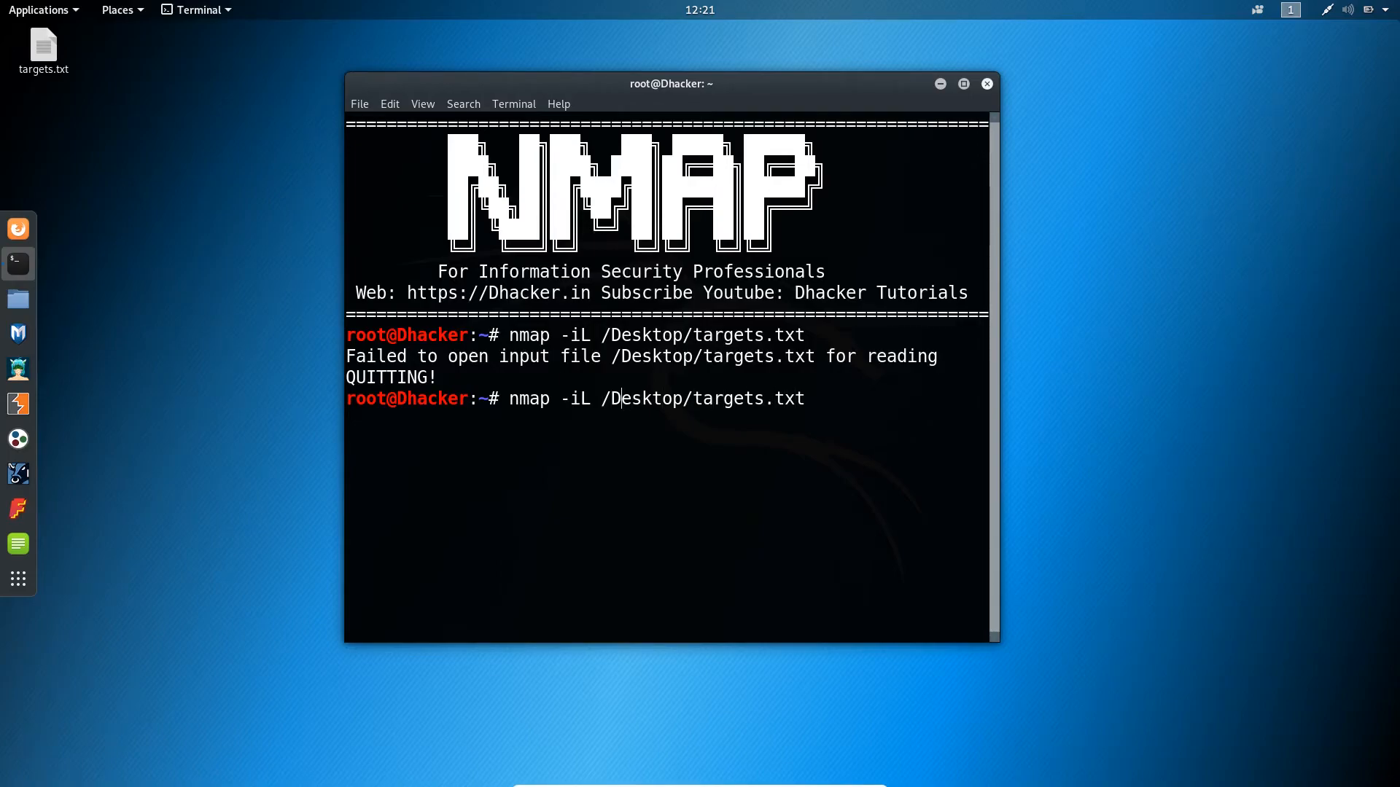
{"action": "key", "text": "BackSpace"}
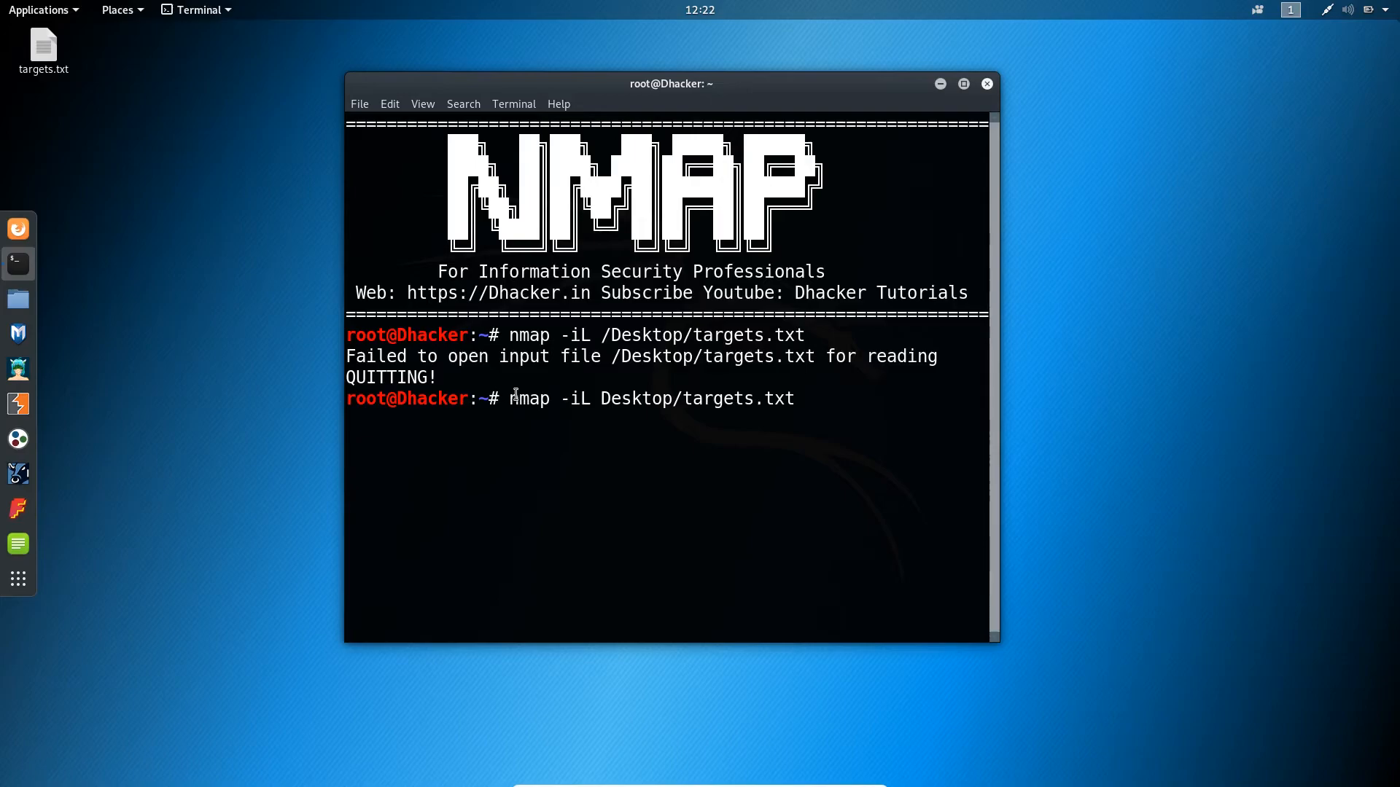
{"action": "left_click_drag", "start_coordinate": [508, 398], "coordinate": [623, 399]}
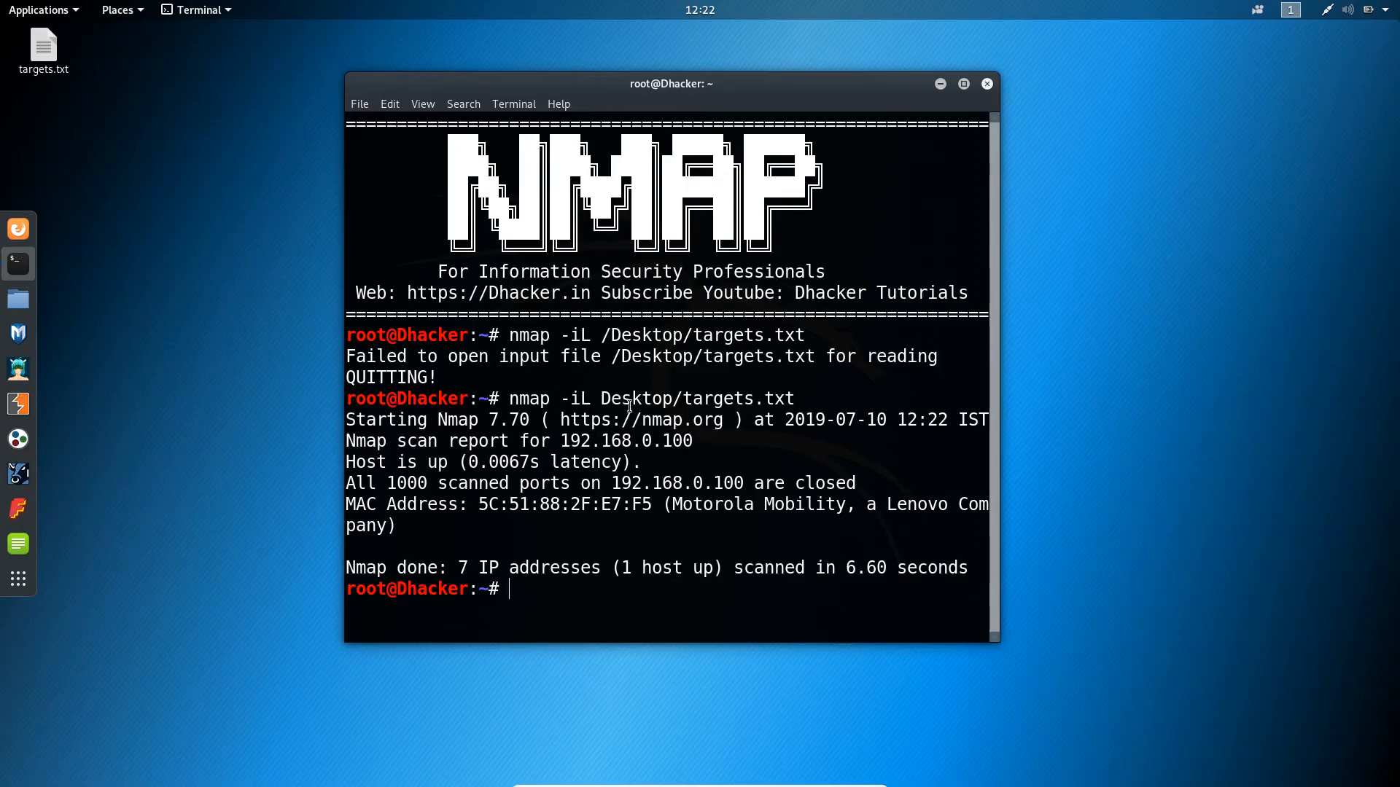
{"action": "double_click", "coordinate": [528, 398]}
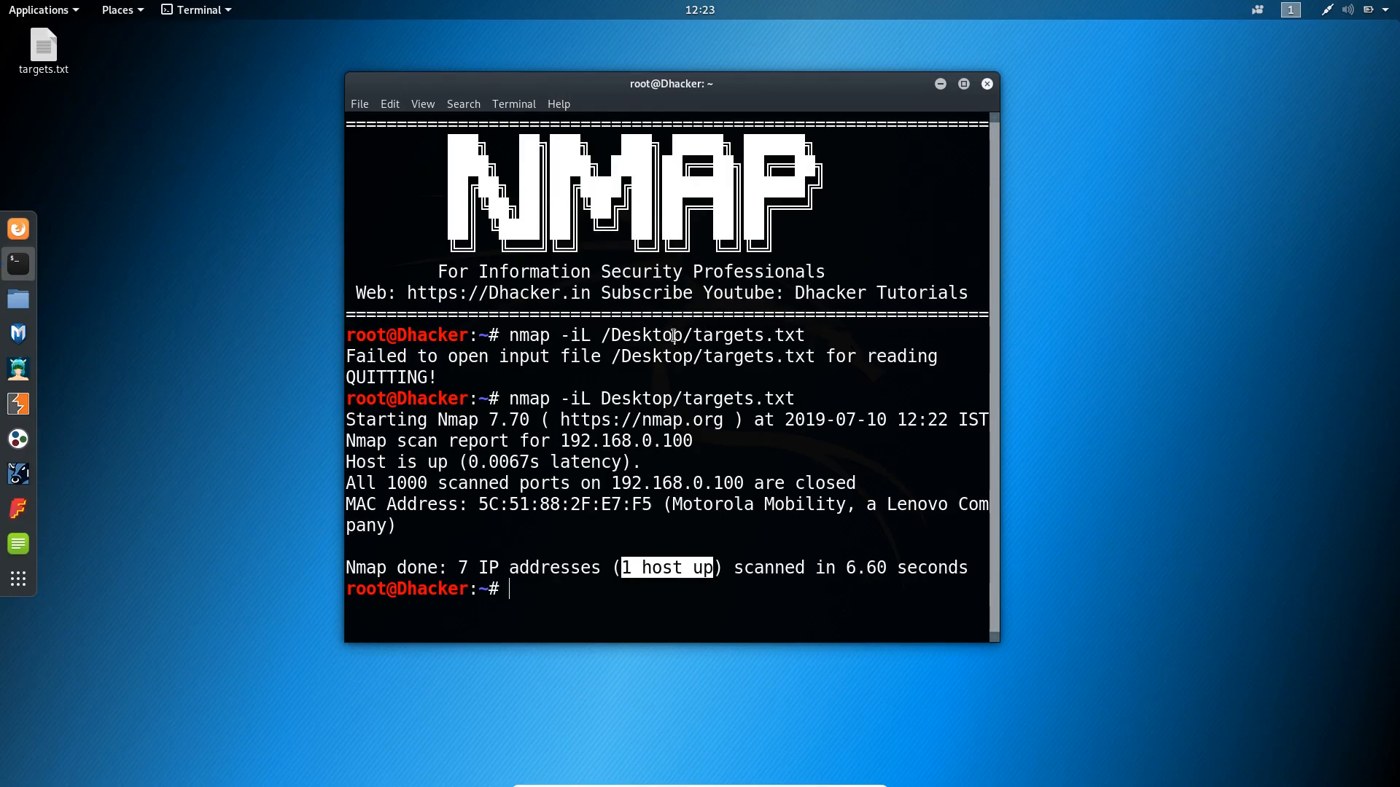
{"action": "mouse_move", "coordinate": [640, 555]}
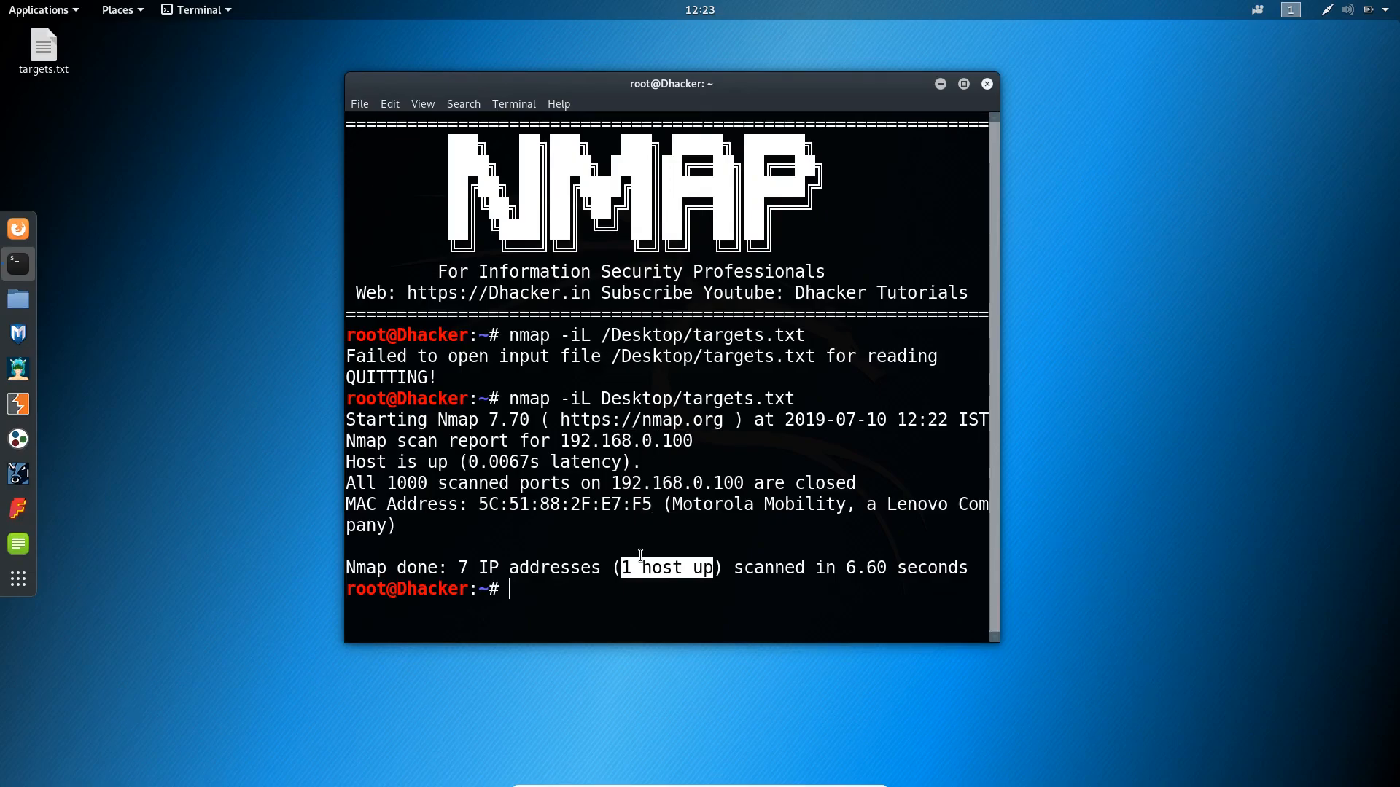
{"action": "mouse_move", "coordinate": [486, 510]}
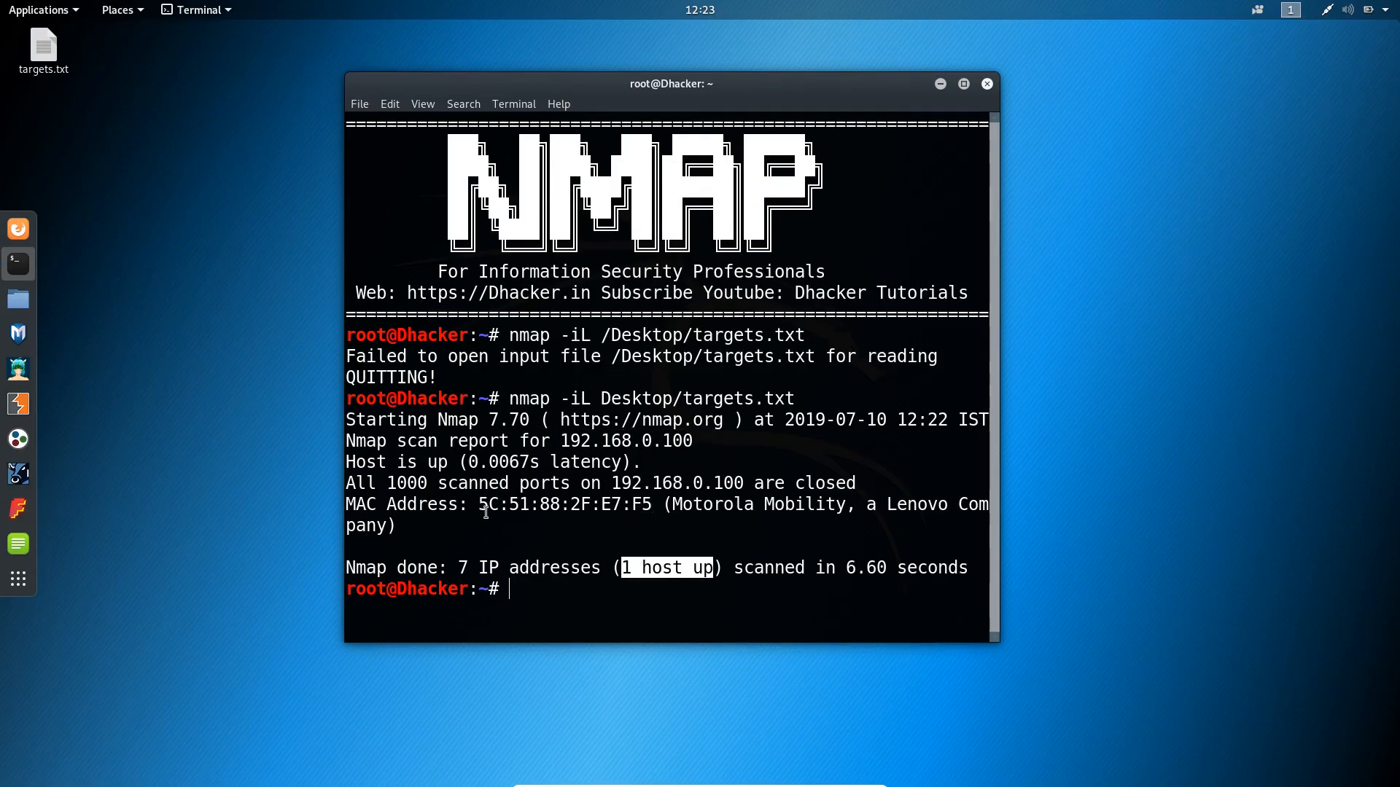